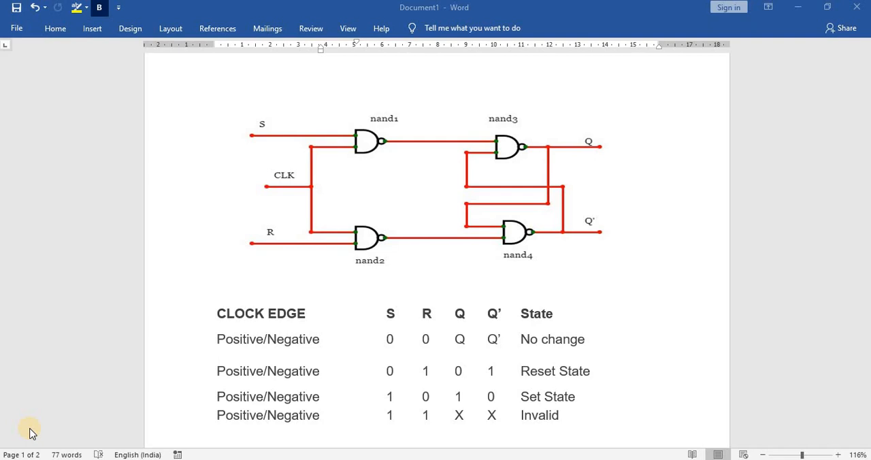
pyautogui.moveTo(315, 313)
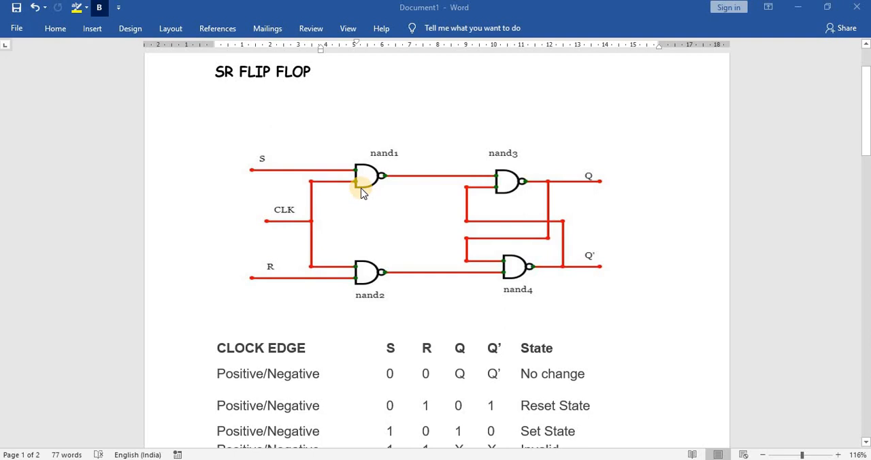
pyautogui.moveTo(371, 190)
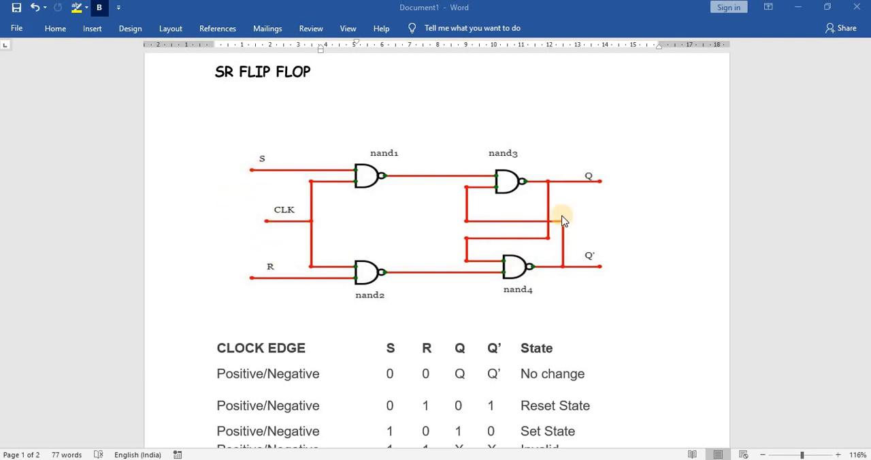
# Type the module header srff (q, qb, s, r, clk) below the truth table
pyautogui.scroll(-3)
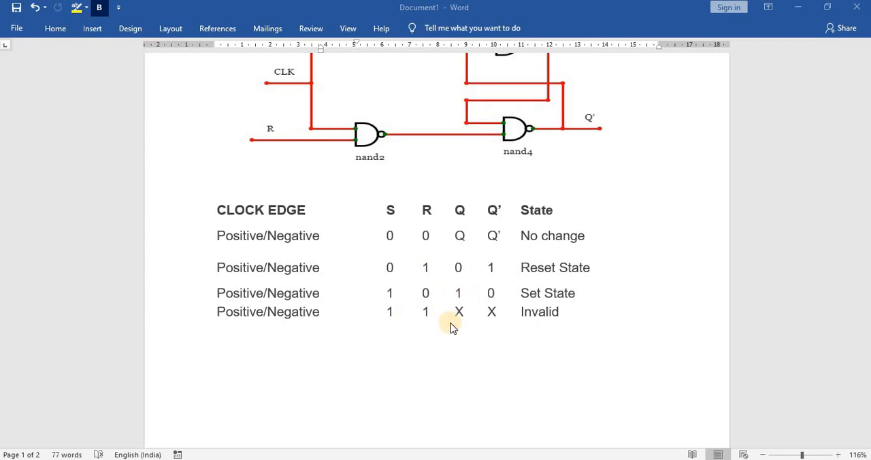
pyautogui.moveTo(450, 313)
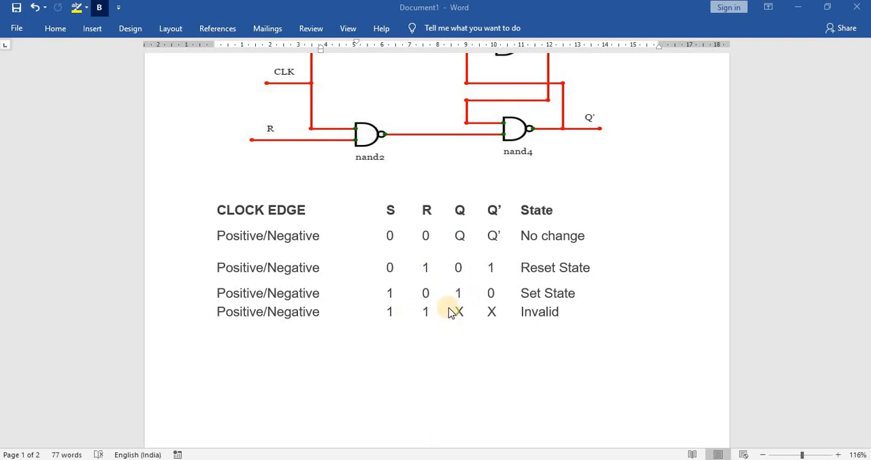
pyautogui.scroll(-3)
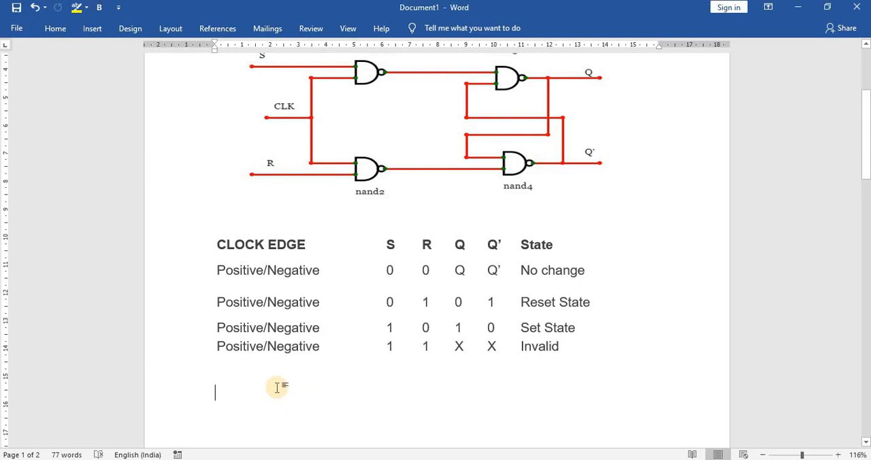
pyautogui.write('modu')
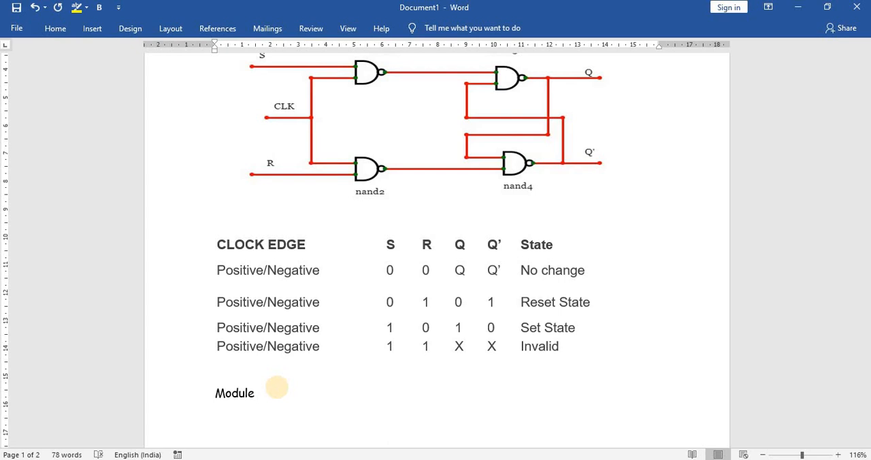
pyautogui.write('srf')
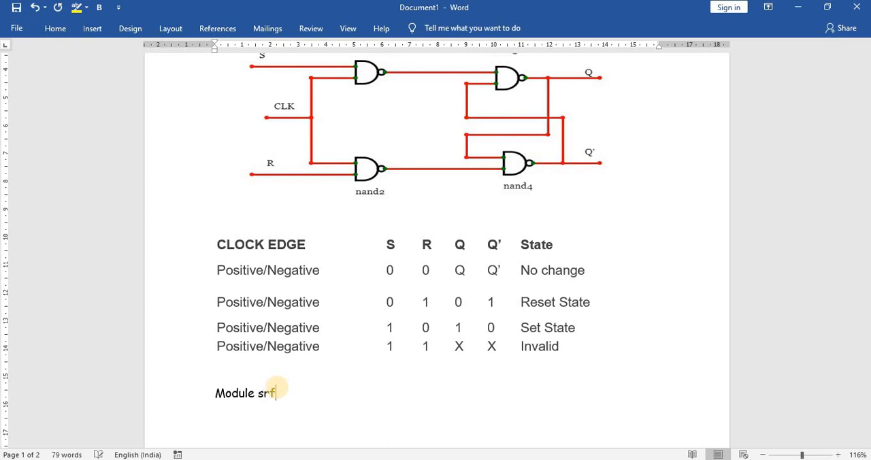
pyautogui.write('f (')
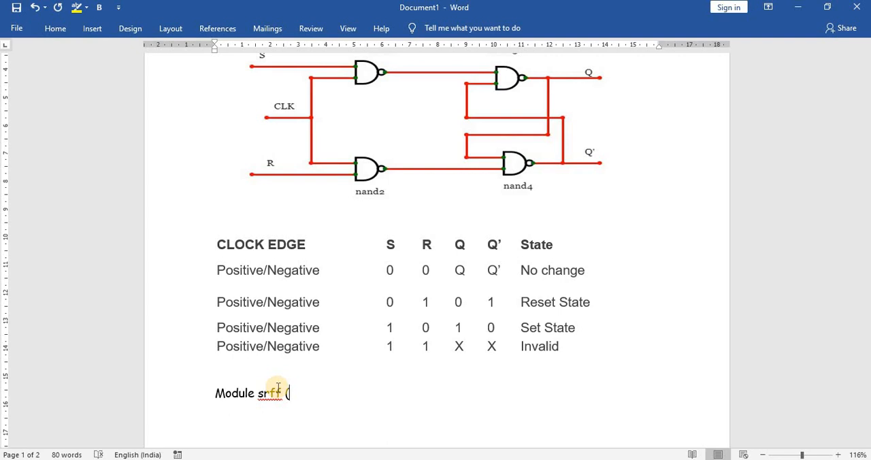
pyautogui.write('(q, qb,')
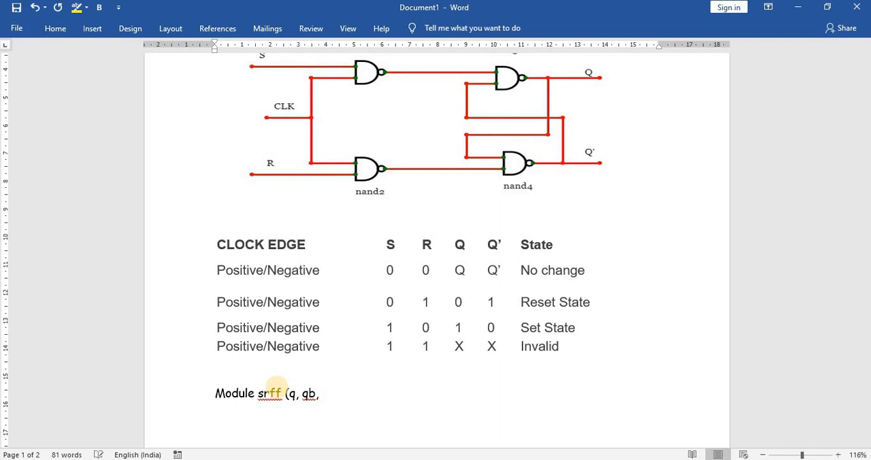
pyautogui.write('s,')
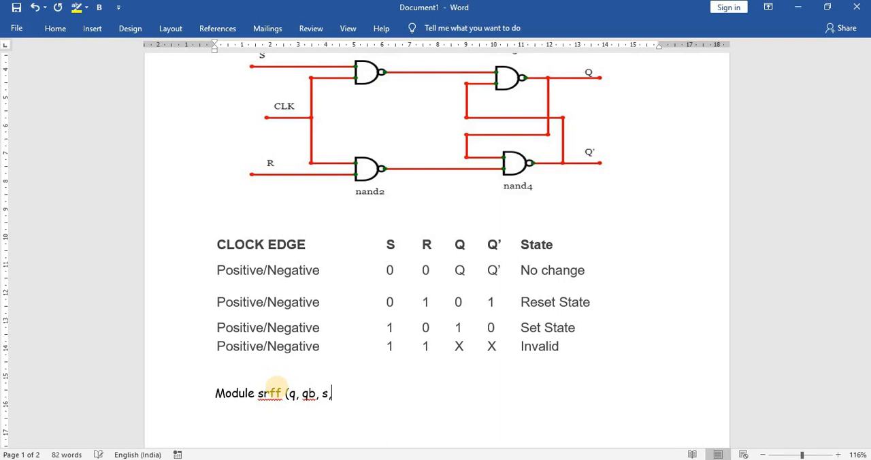
pyautogui.write('r,')
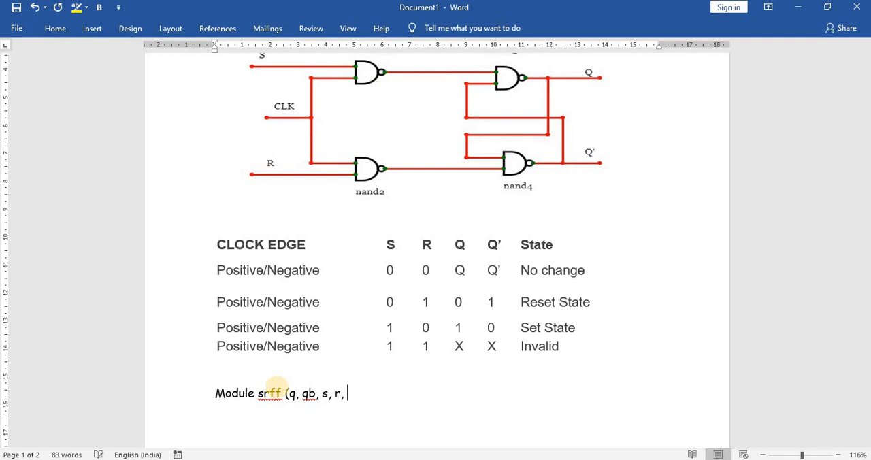
pyautogui.write('clk)')
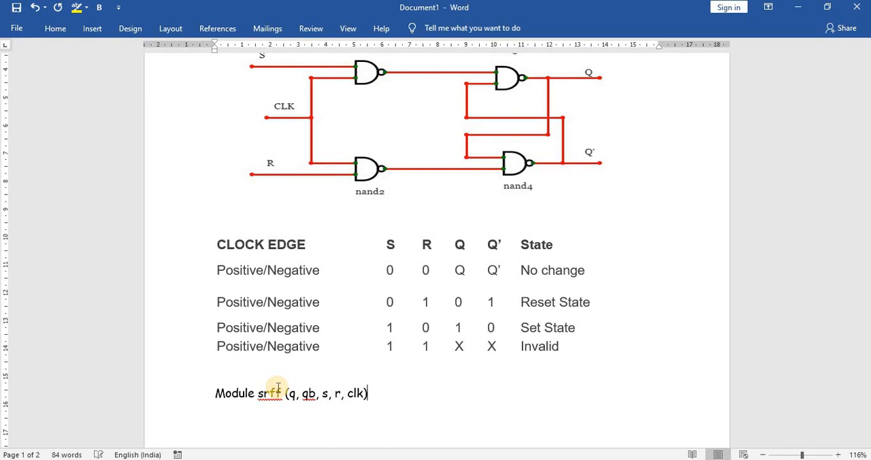
# Add a lowercase input s,r,clk; line and begin the output q, qb line
pyautogui.write(');\\nin')
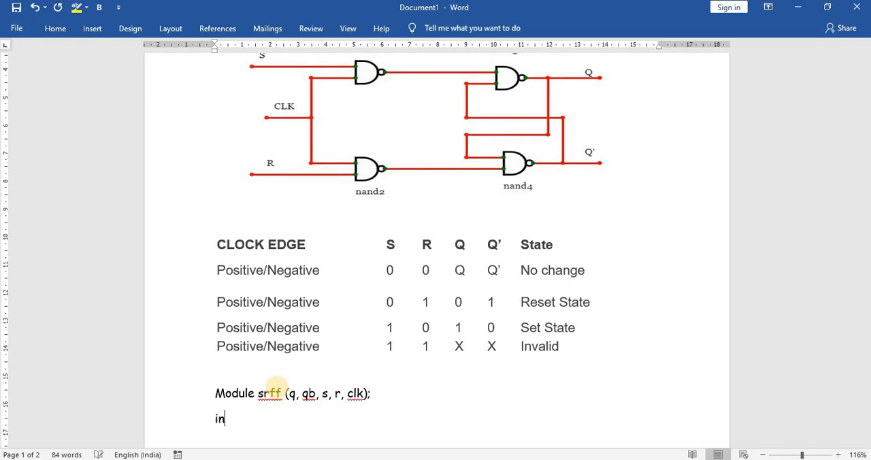
pyautogui.write('put')
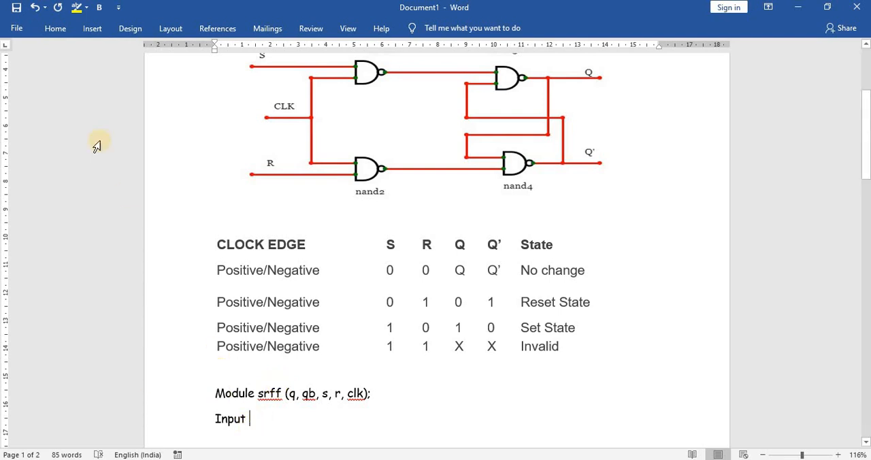
pyautogui.click(55, 28)
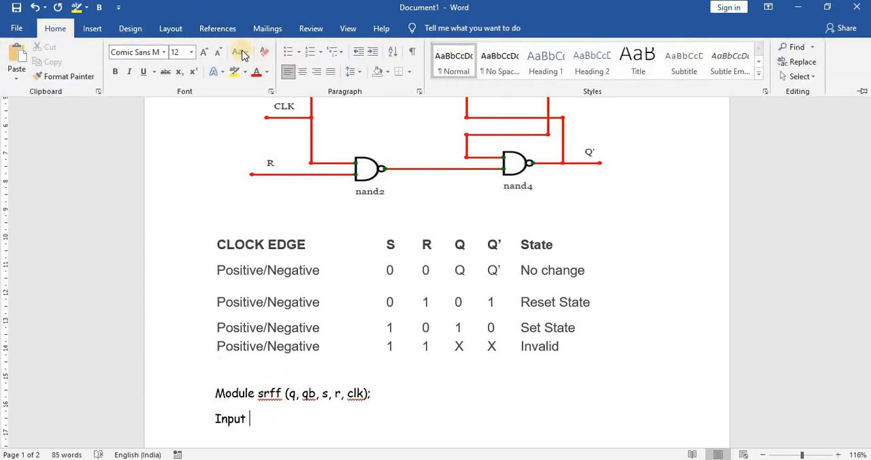
pyautogui.click(237, 52)
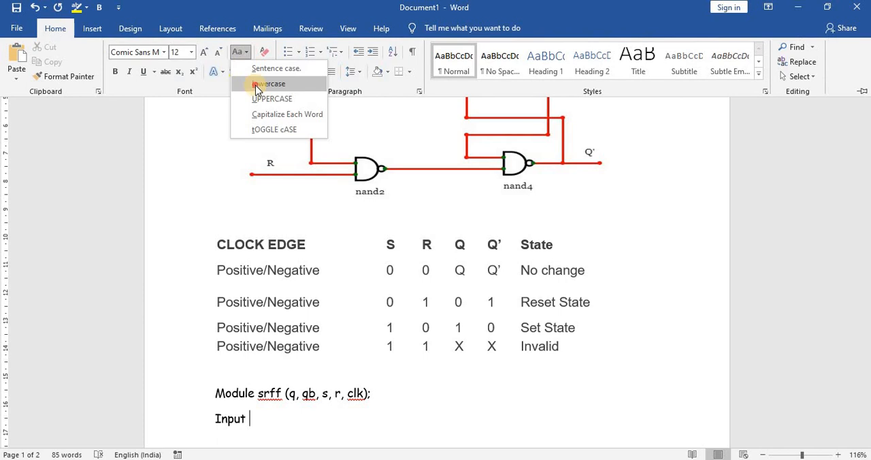
pyautogui.click(271, 83)
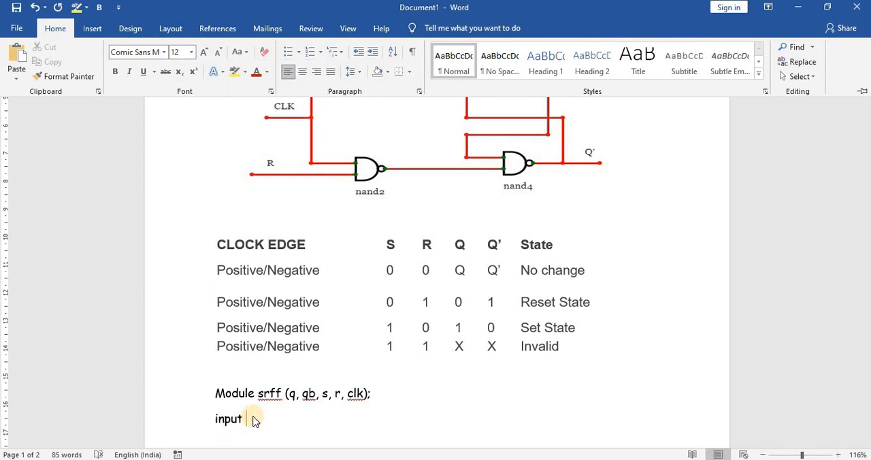
pyautogui.write('s,r,')
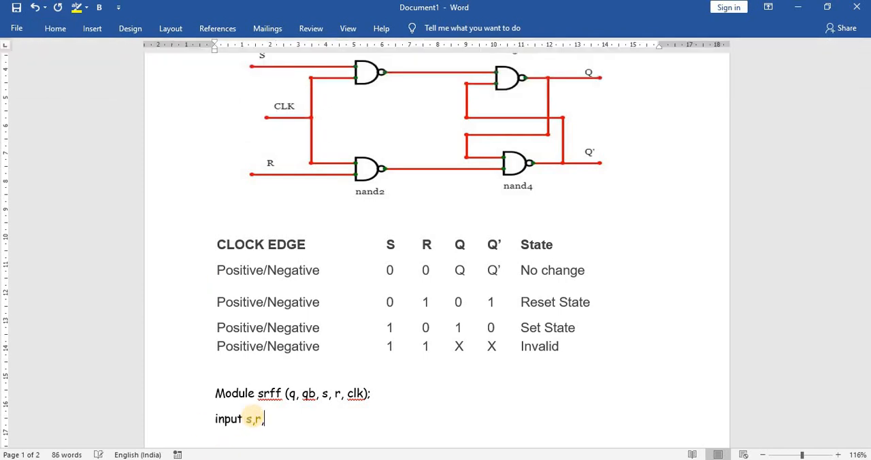
pyautogui.write('clk;')
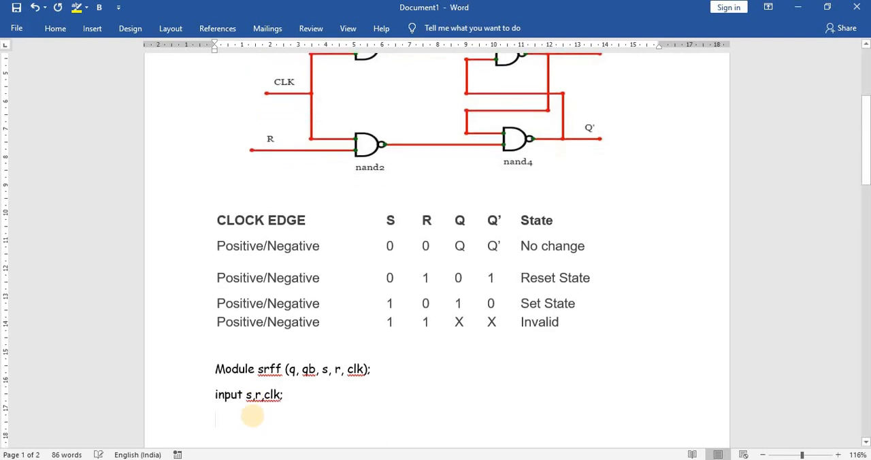
pyautogui.write('output')
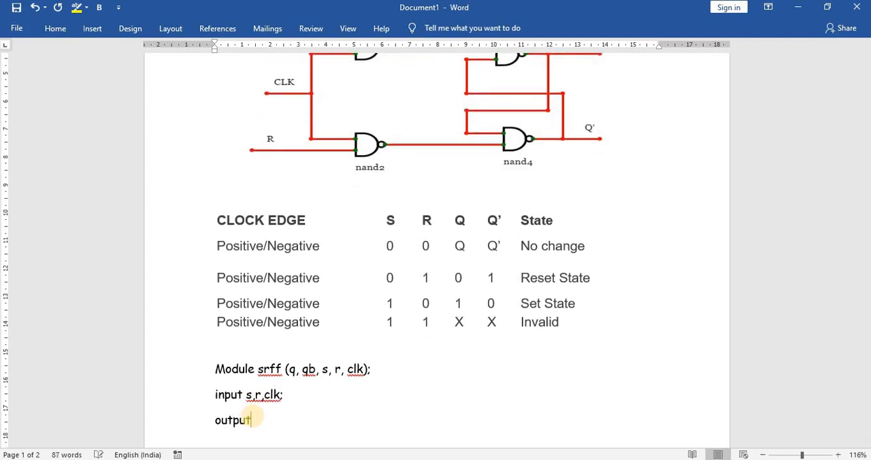
pyautogui.write('q,')
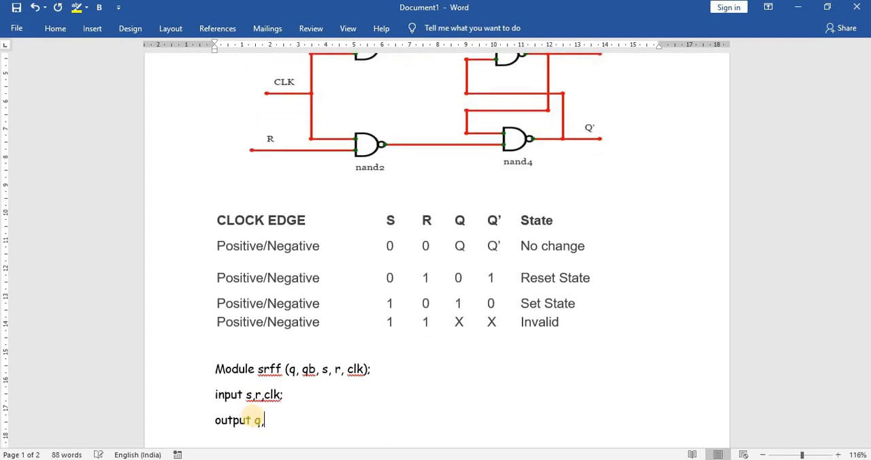
pyautogui.write(',qb')
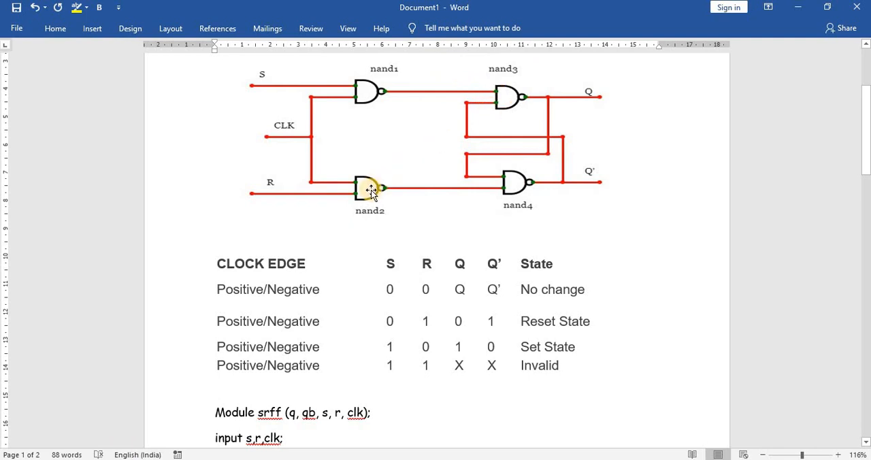
pyautogui.moveTo(507, 189)
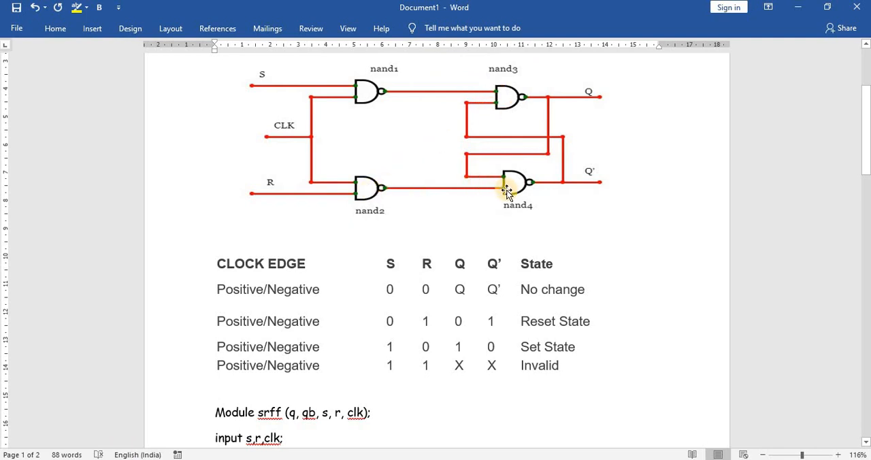
# Type the wire a, b declaration and start a new line
pyautogui.scroll(-3)
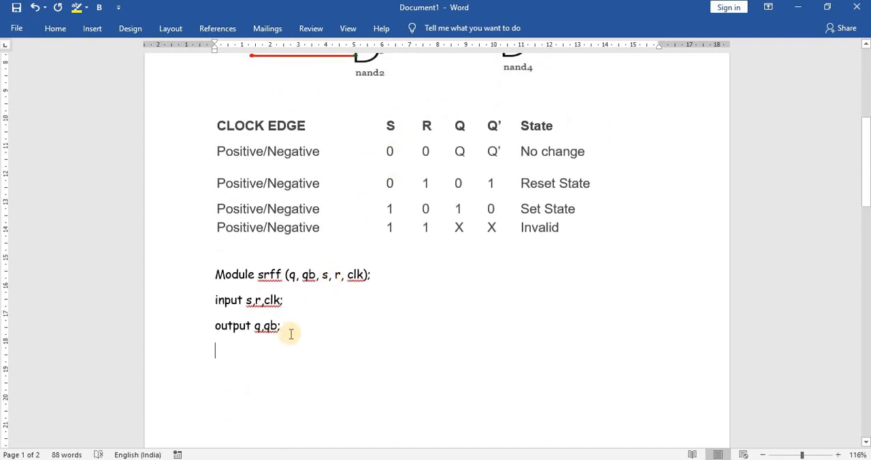
pyautogui.write('wire')
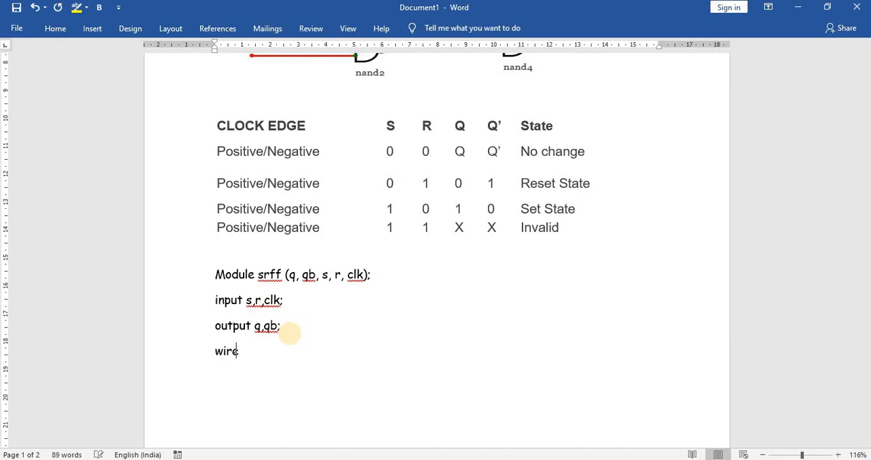
pyautogui.write('a,b;')
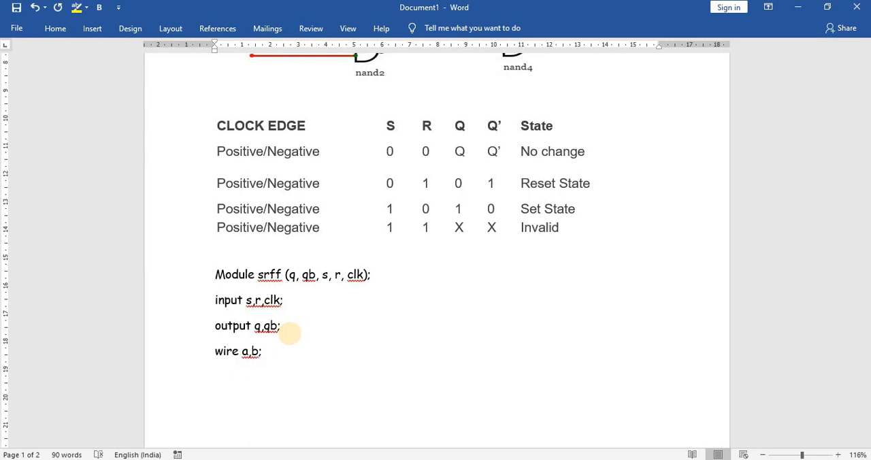
pyautogui.press('enter')
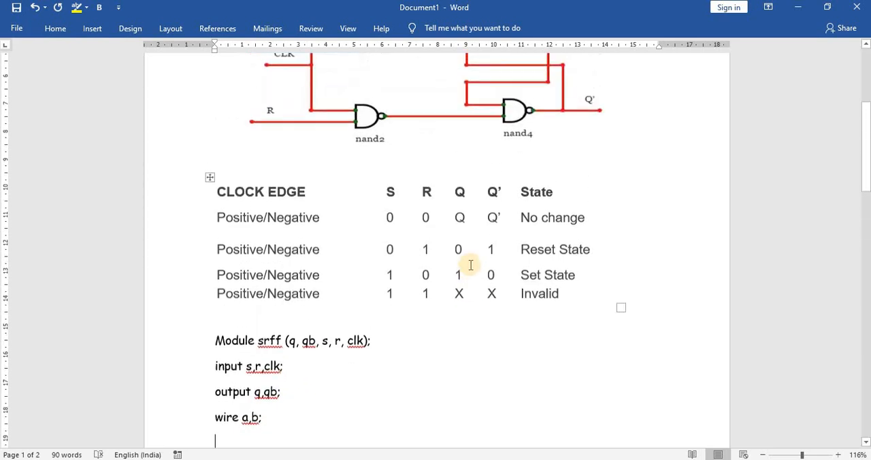
# Type the gate line nand g1(a, s, clk);
pyautogui.scroll(-3)
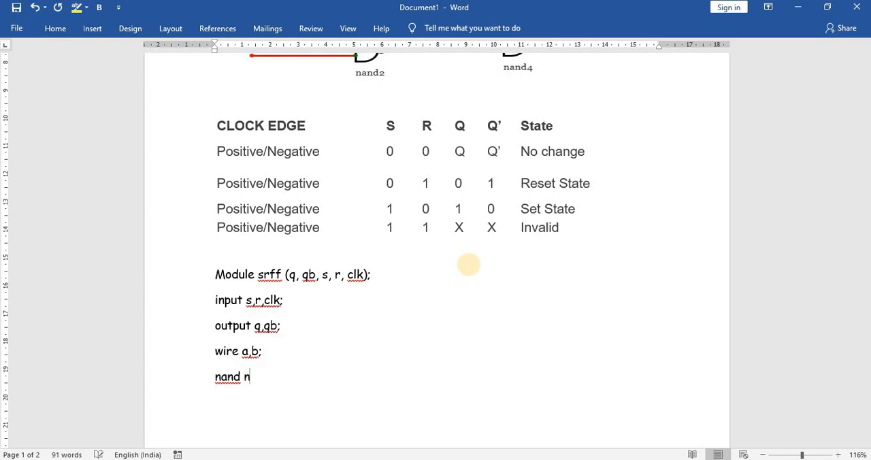
pyautogui.write('an')
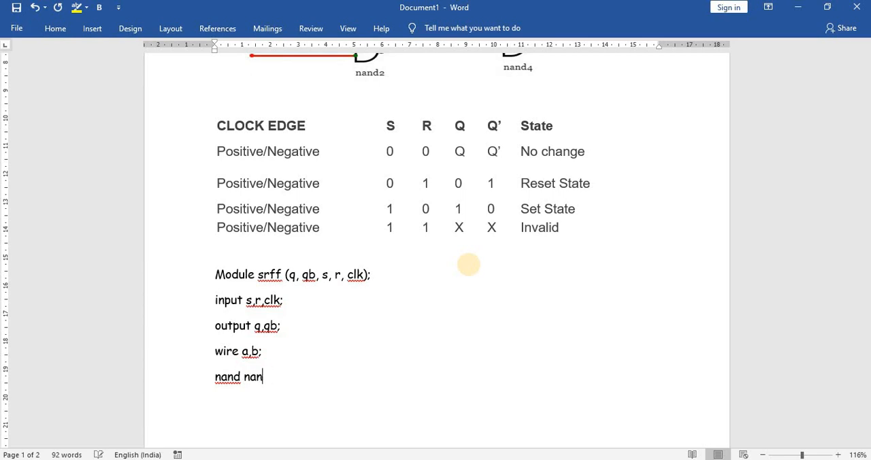
pyautogui.write('g')
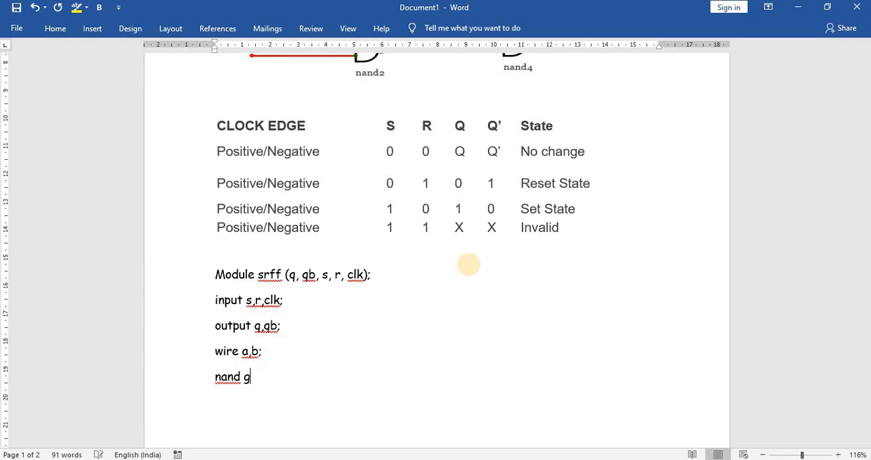
pyautogui.write('1(')
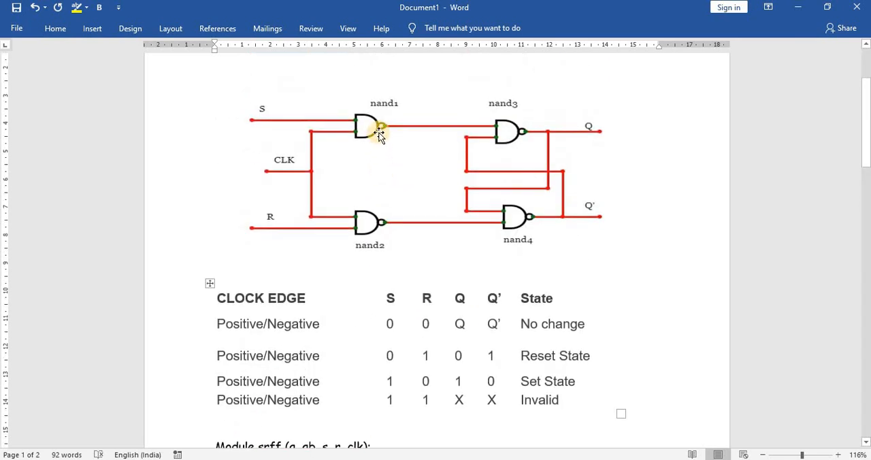
pyautogui.moveTo(394, 130)
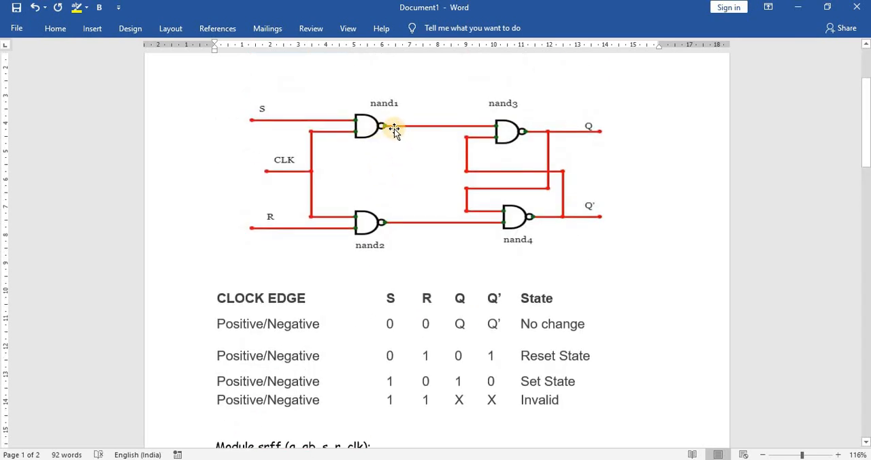
pyautogui.scroll(-3)
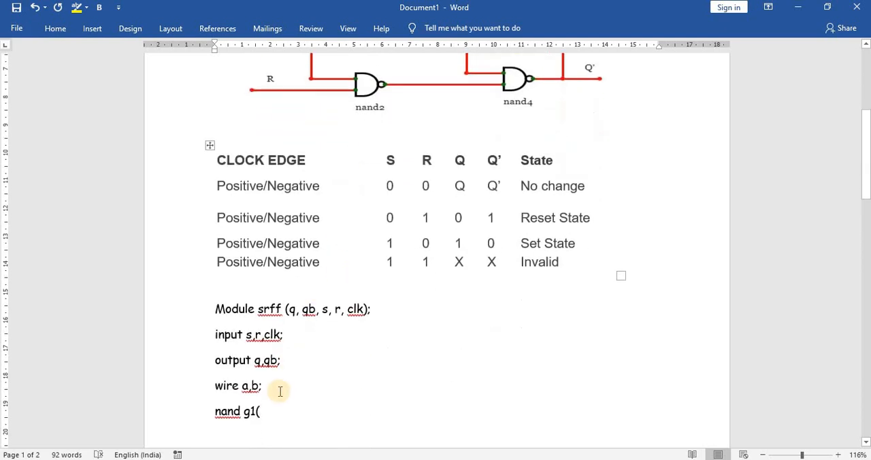
pyautogui.moveTo(275, 409)
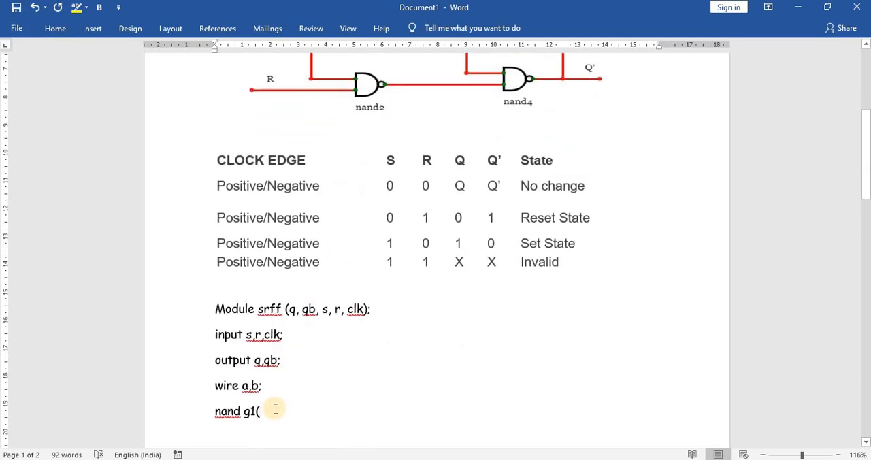
pyautogui.write('a,')
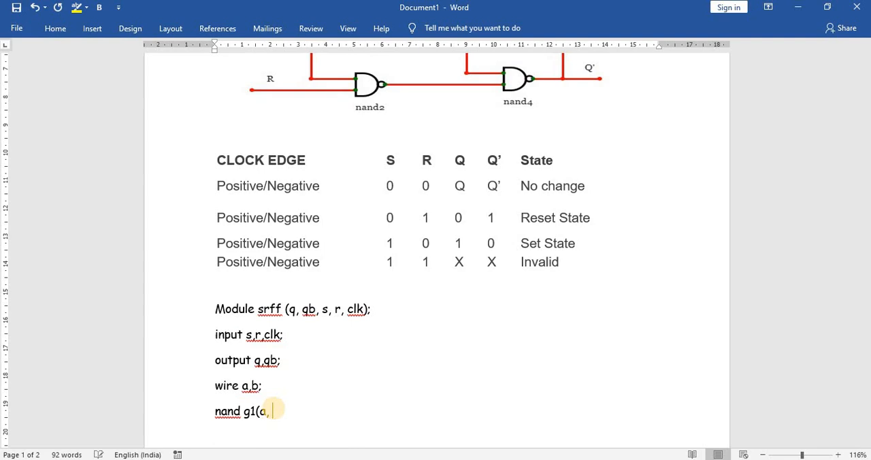
pyautogui.write('s,')
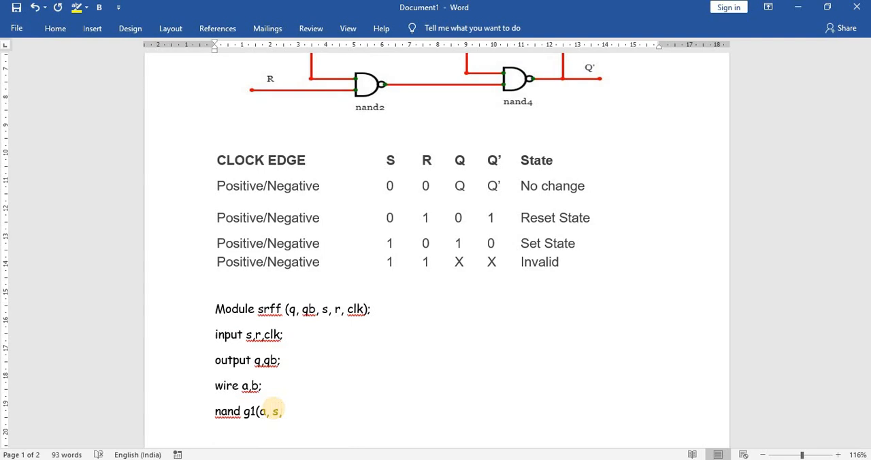
pyautogui.write('clk')
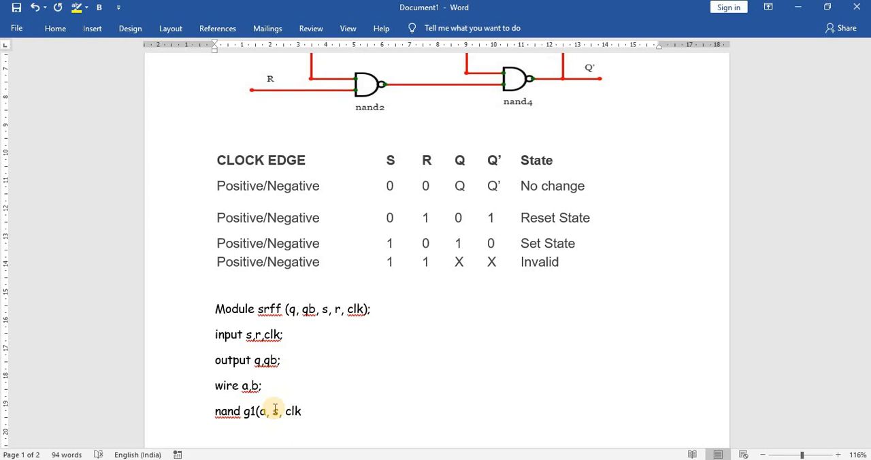
pyautogui.write(');')
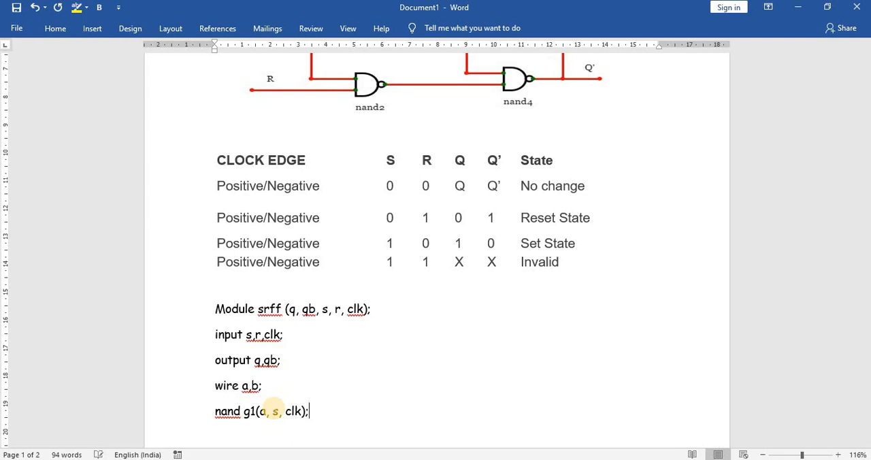
# Type nand g2(b, r, clk); and begin the nand g3( line
pyautogui.write('nand')
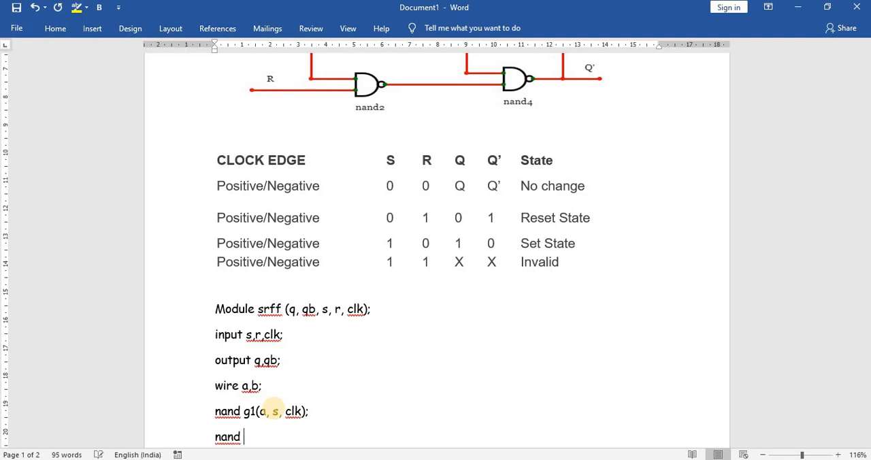
pyautogui.write('g2')
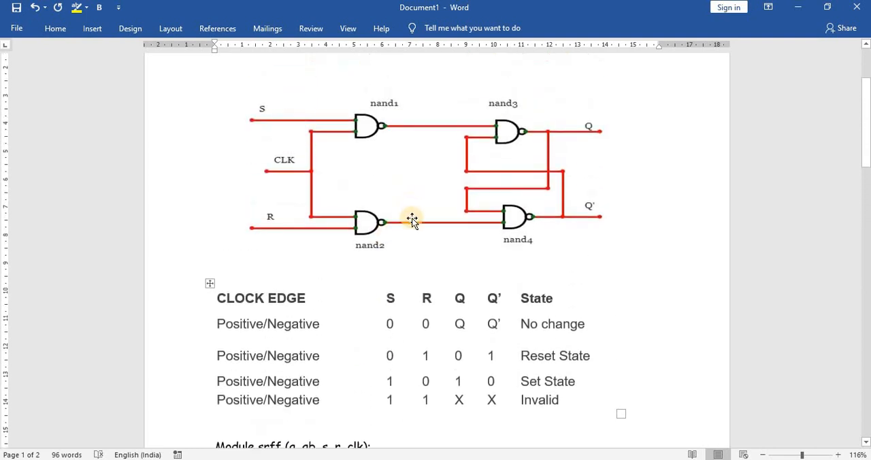
pyautogui.moveTo(342, 227)
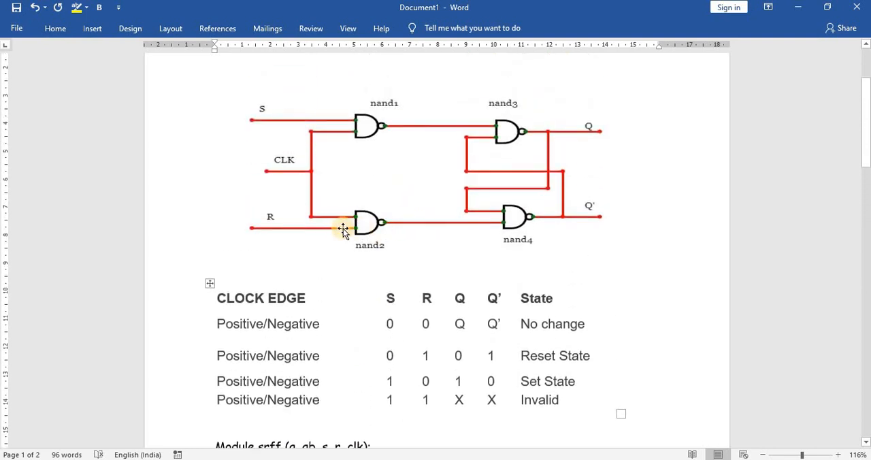
pyautogui.scroll(-3)
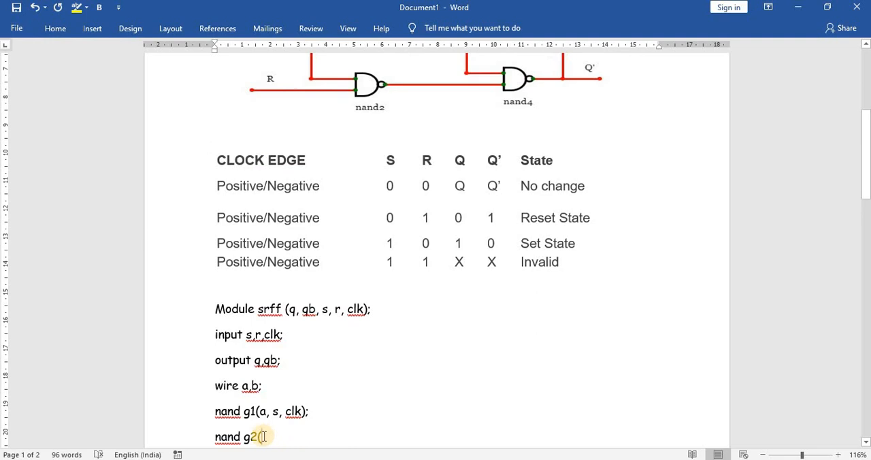
pyautogui.write('b,')
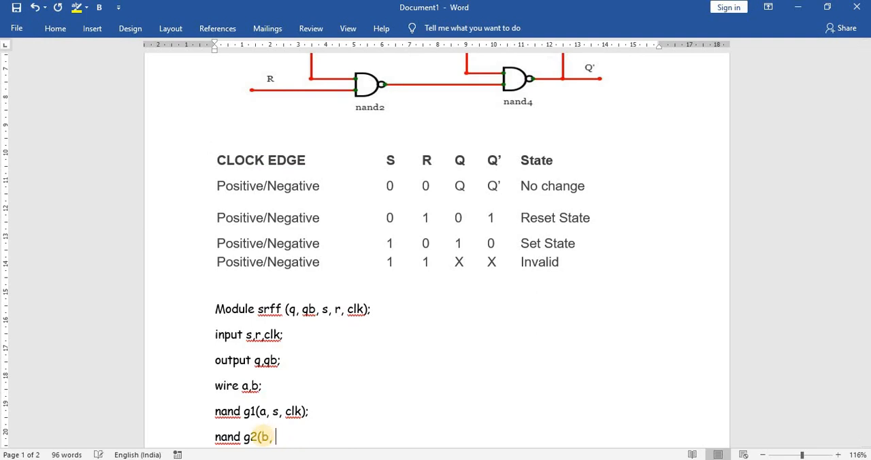
pyautogui.write('r, clk')
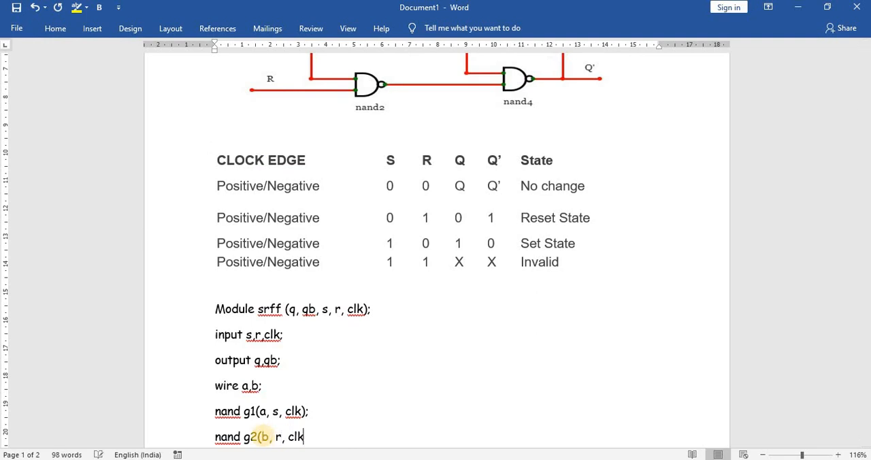
pyautogui.write(');')
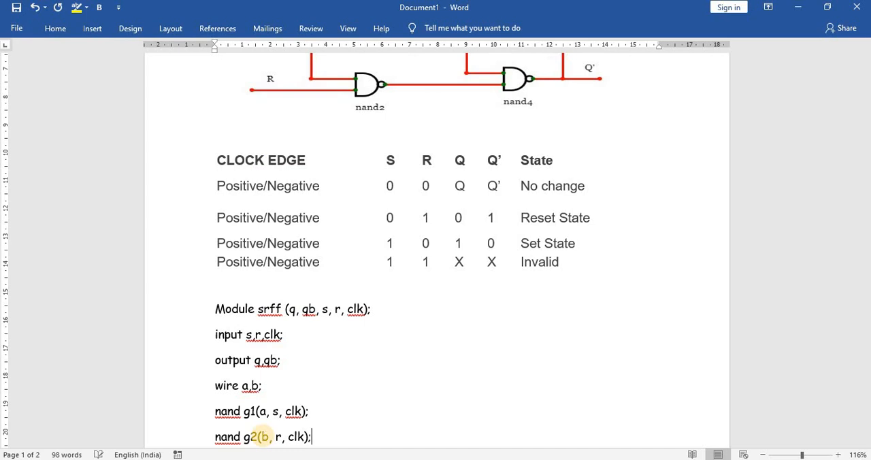
pyautogui.write('nan')
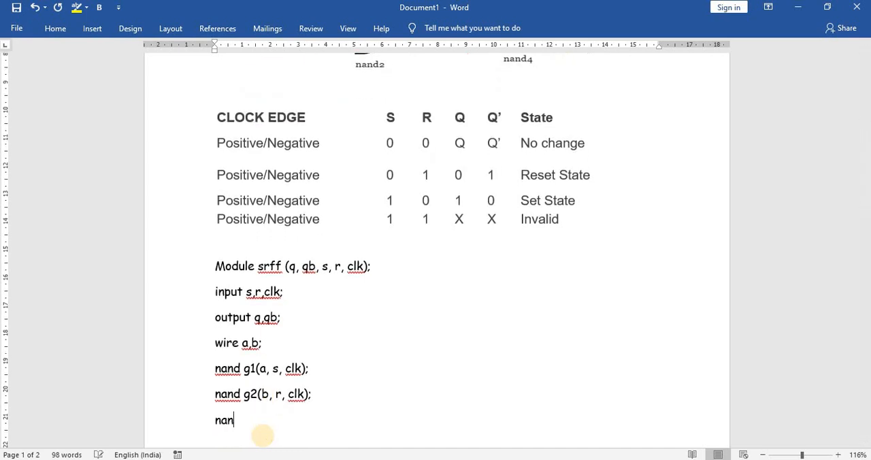
pyautogui.write('d g3')
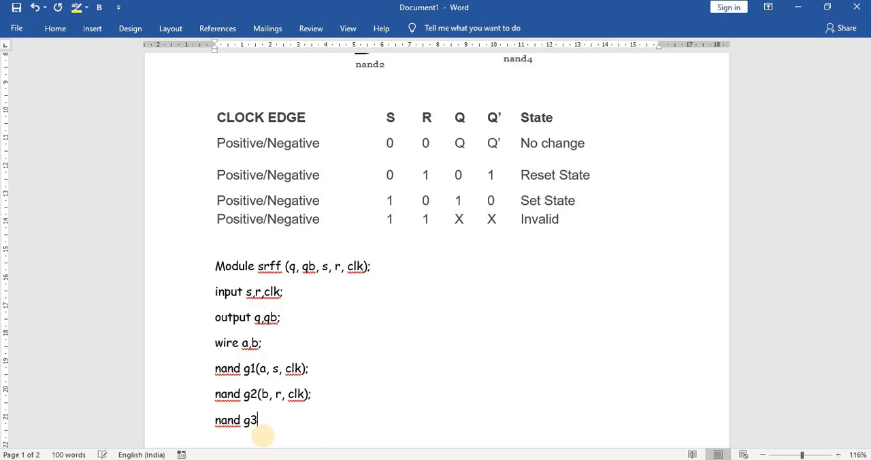
pyautogui.write('(')
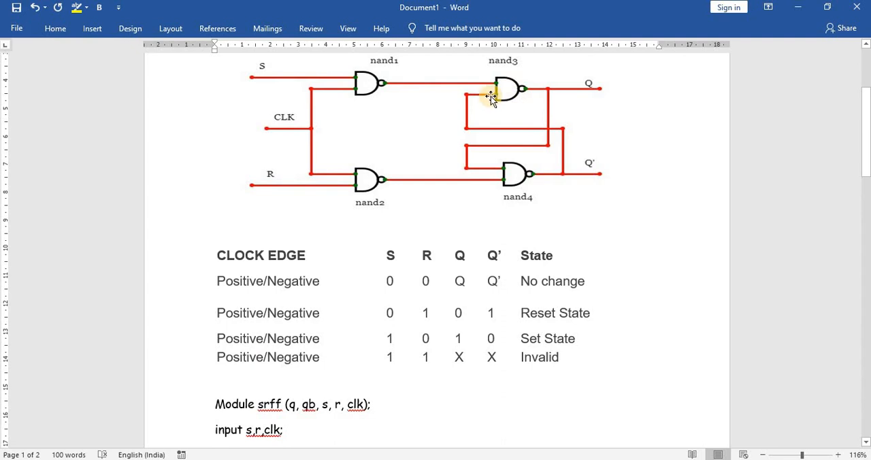
pyautogui.moveTo(550, 168)
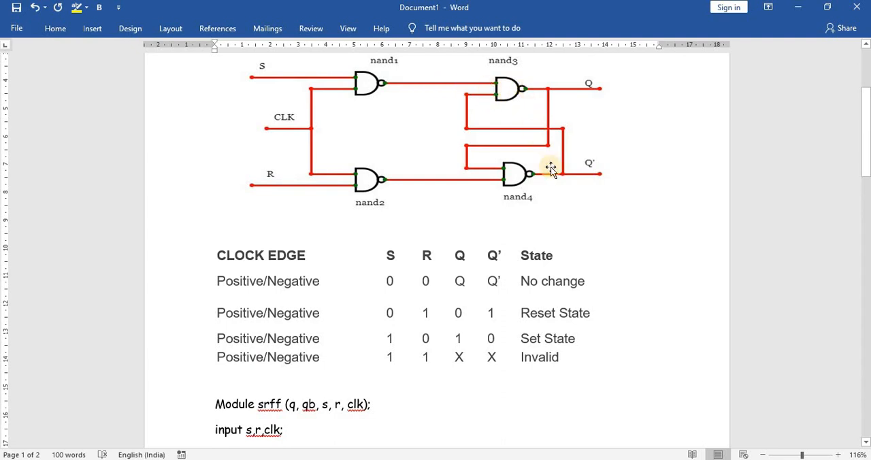
pyautogui.moveTo(544, 149)
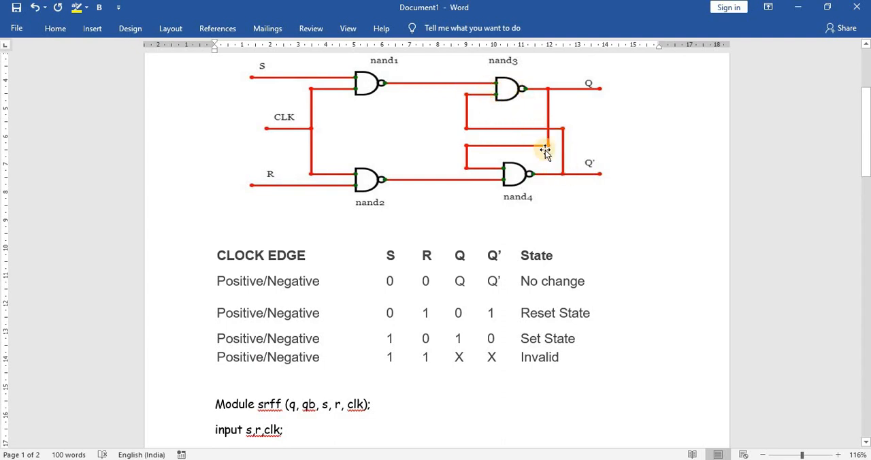
pyautogui.moveTo(561, 188)
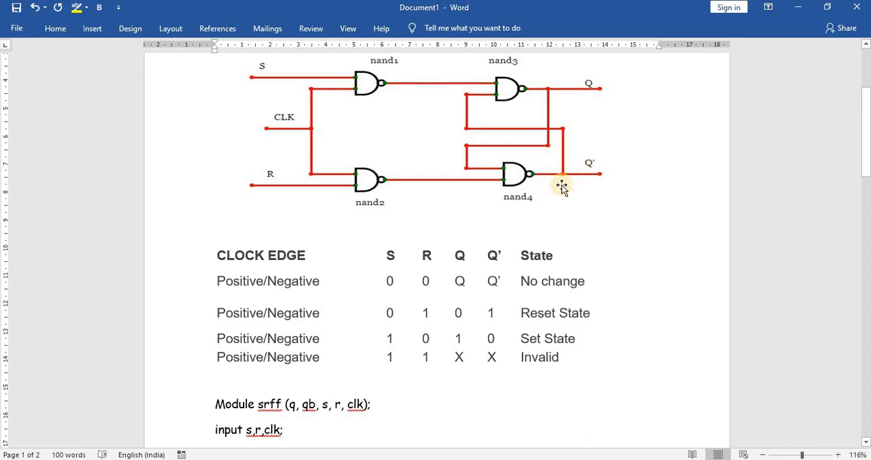
# Complete the g3 gate line with ports q, a, qb
pyautogui.scroll(-3)
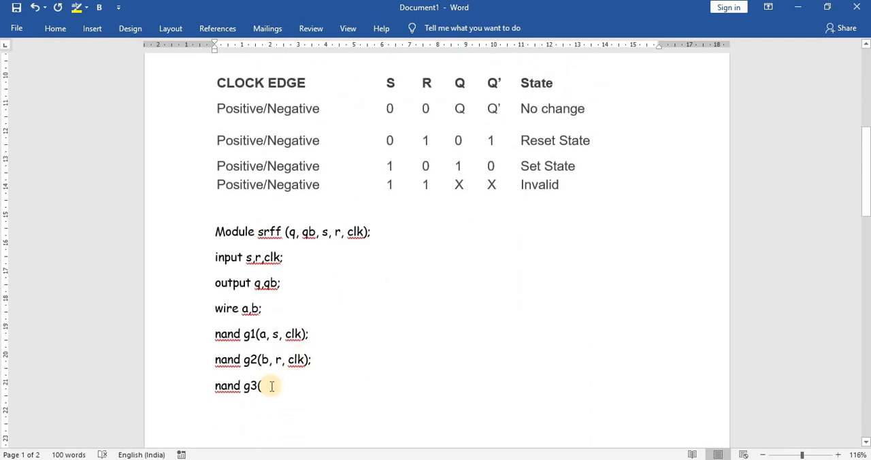
pyautogui.write('q')
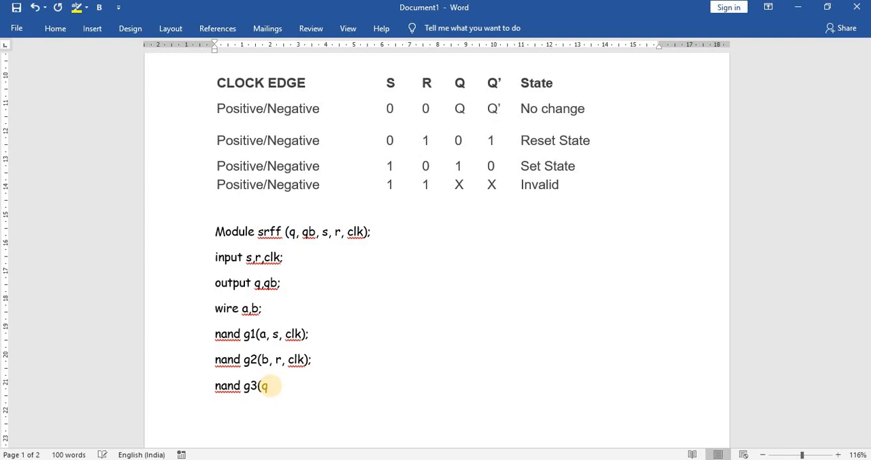
pyautogui.write(',')
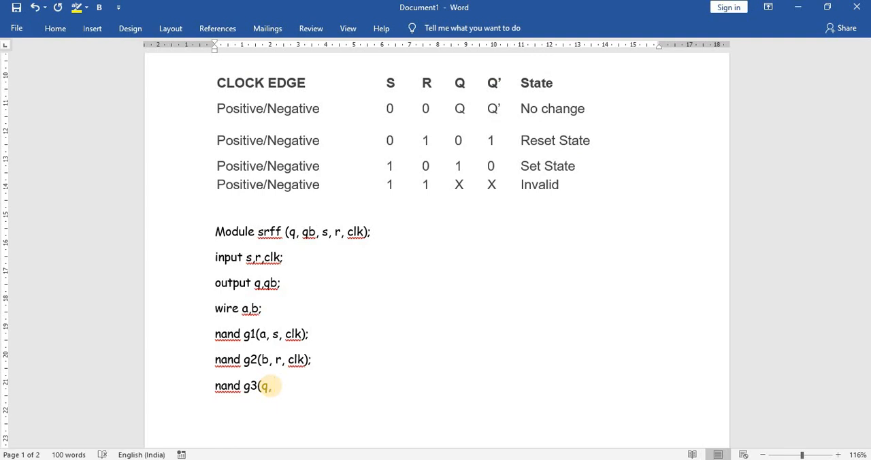
pyautogui.write('a, c')
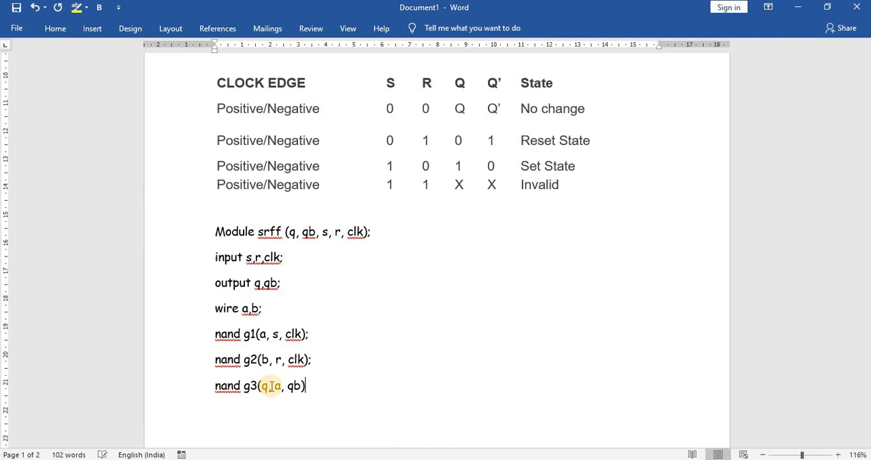
# Type the nand g4 (qb, b, q); gate line
pyautogui.write('nd g')
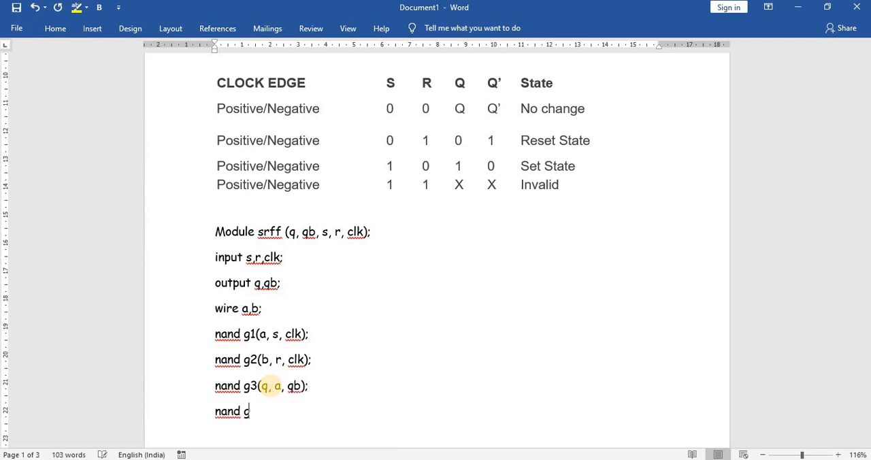
pyautogui.write('4 (')
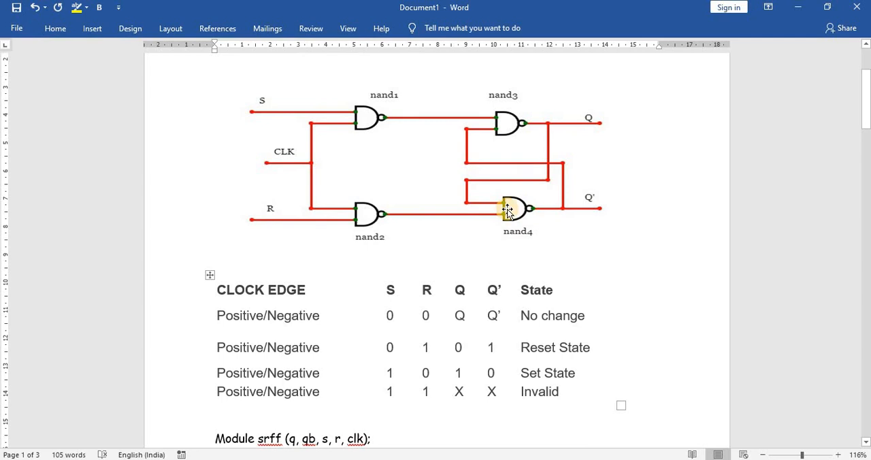
pyautogui.moveTo(476, 187)
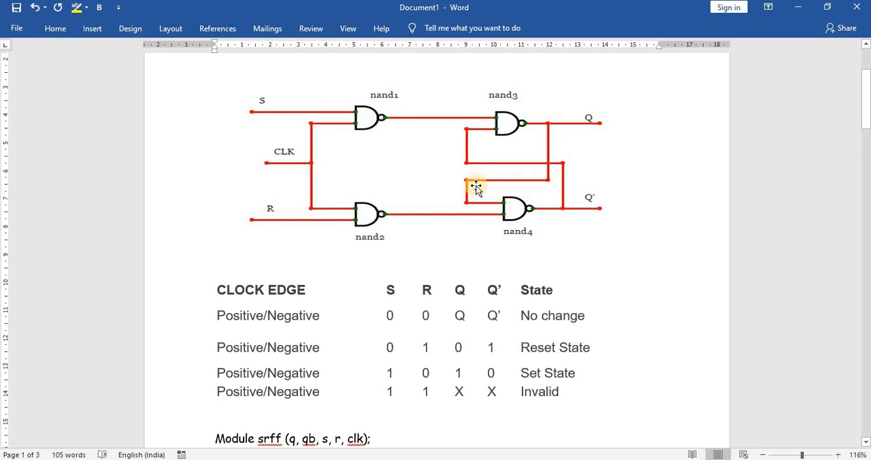
pyautogui.scroll(-3)
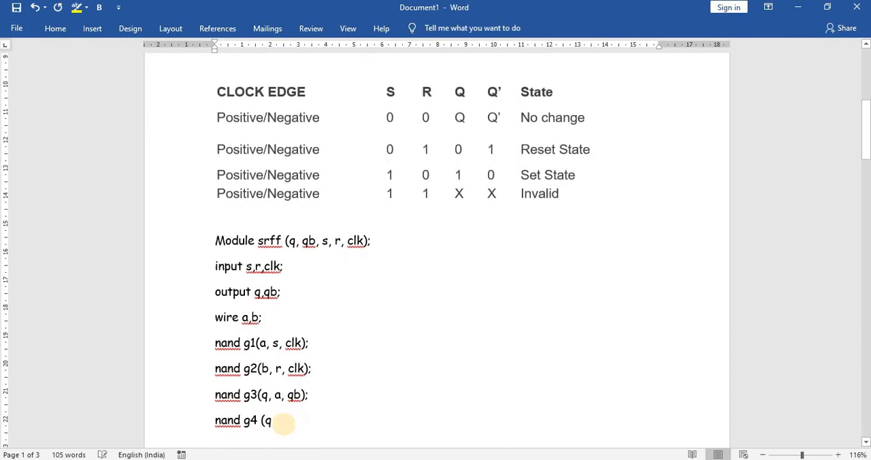
pyautogui.write('b')
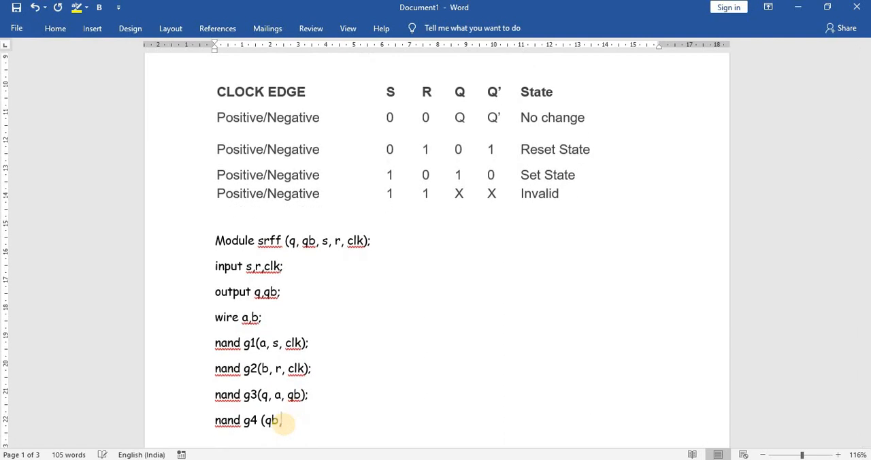
pyautogui.write(', b,')
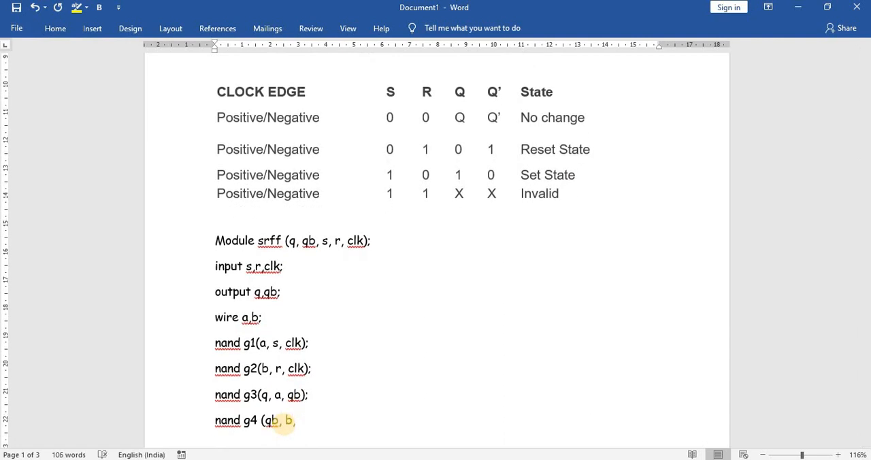
pyautogui.write('q);')
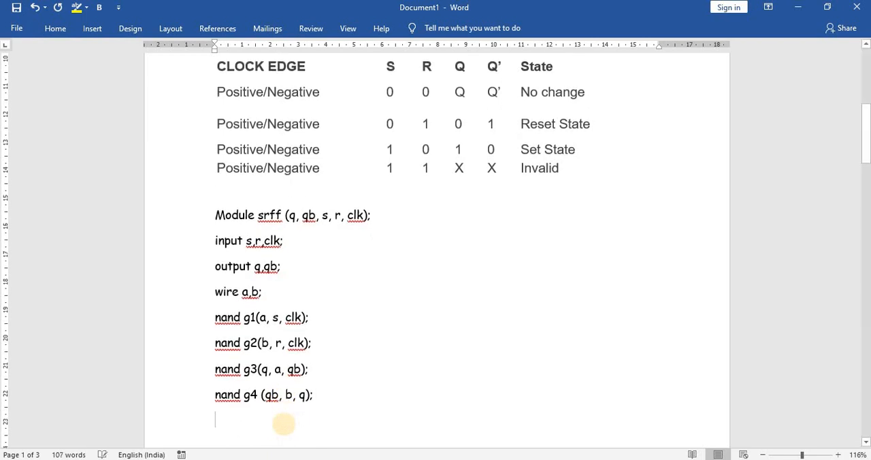
# Close the listing with endmodule and select the finished Verilog code
pyautogui.write('endmod')
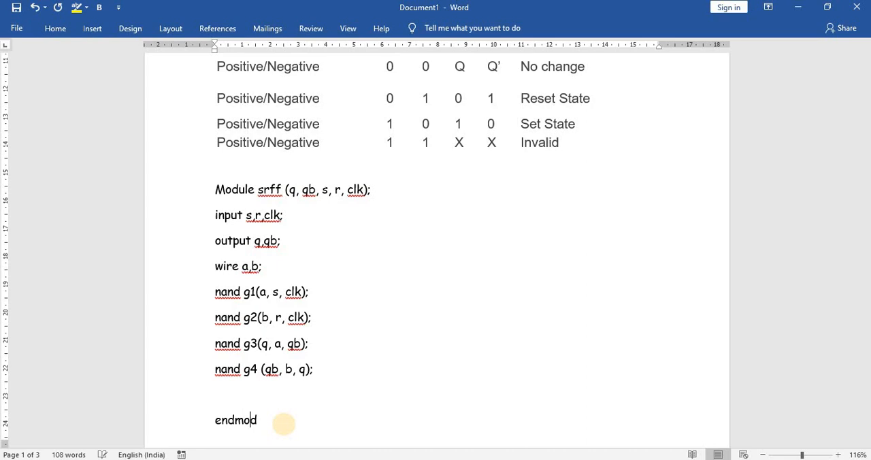
pyautogui.write('ule')
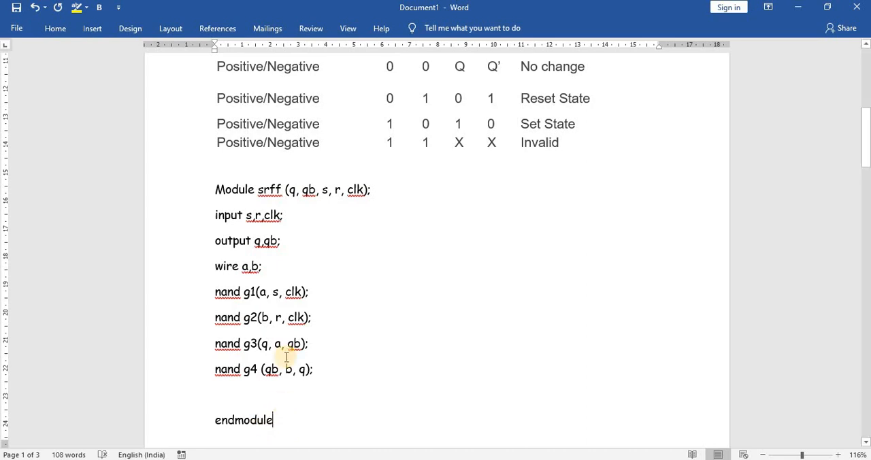
pyautogui.moveTo(261, 395)
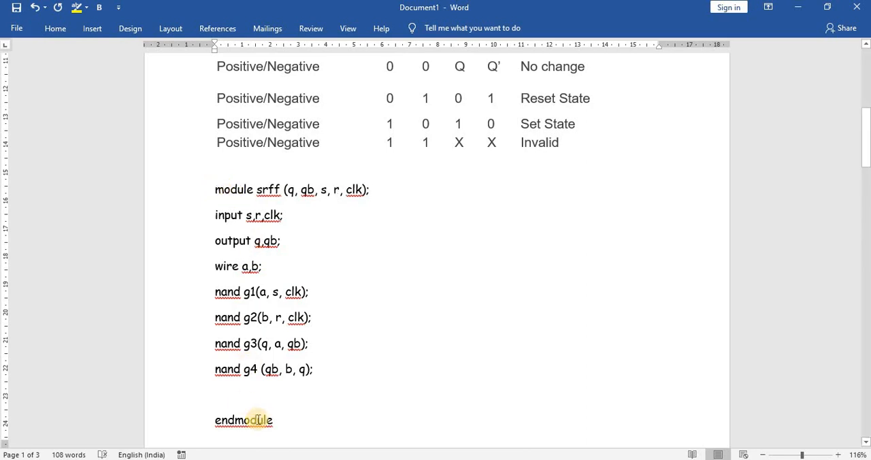
pyautogui.moveTo(254, 419); pyautogui.dragTo(218, 189)
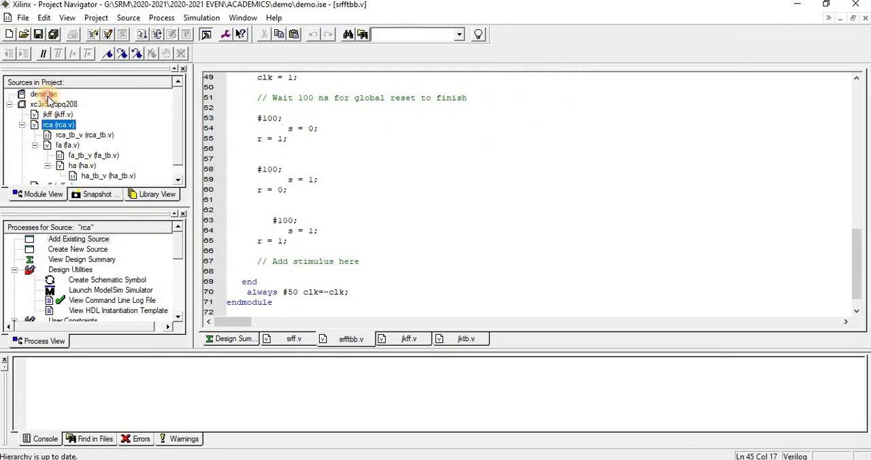
# Create a Verilog Module source named srfflop in demo, skipping port definition
pyautogui.rightClick(43, 94)
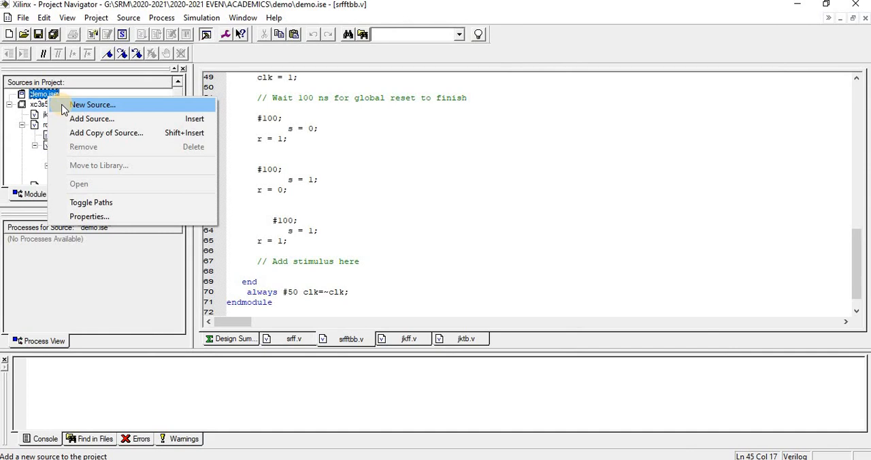
pyautogui.click(92, 104)
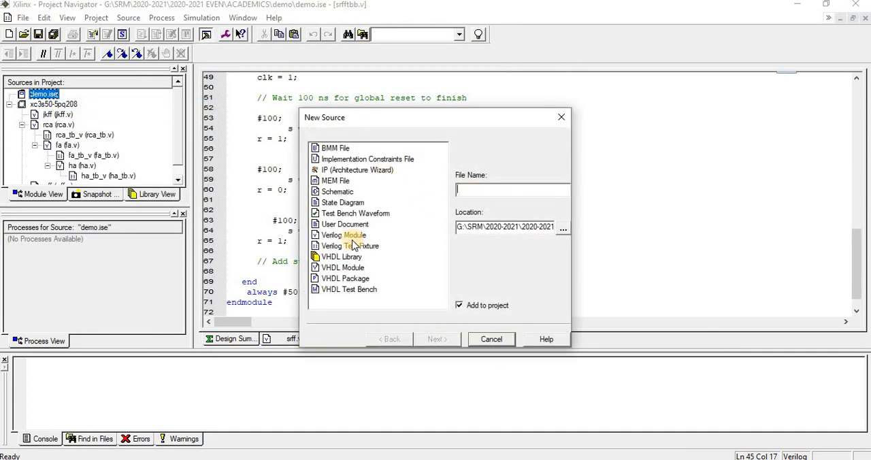
pyautogui.click(344, 234)
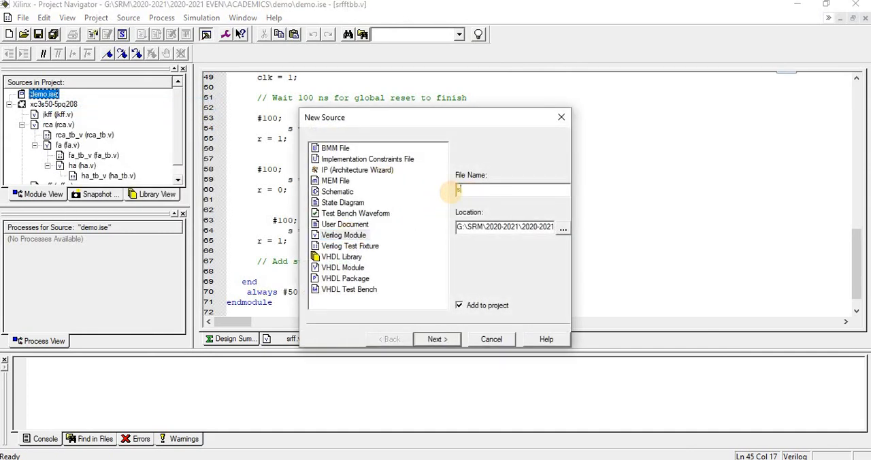
pyautogui.write('srfflop')
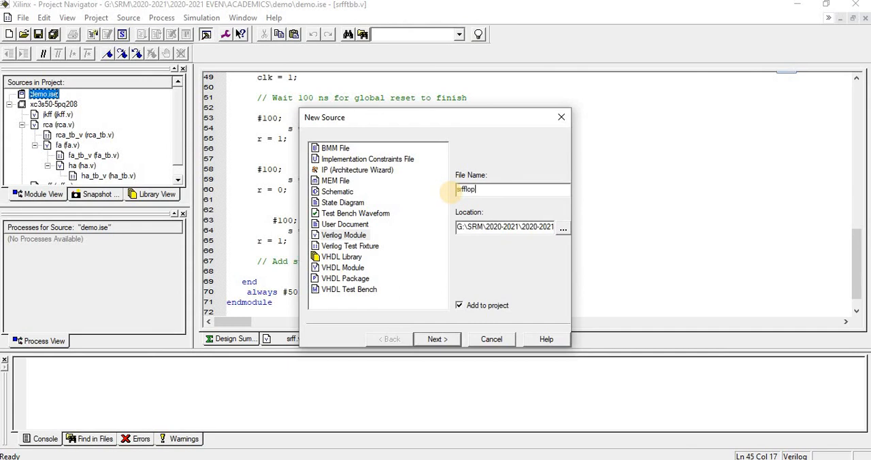
pyautogui.click(436, 339)
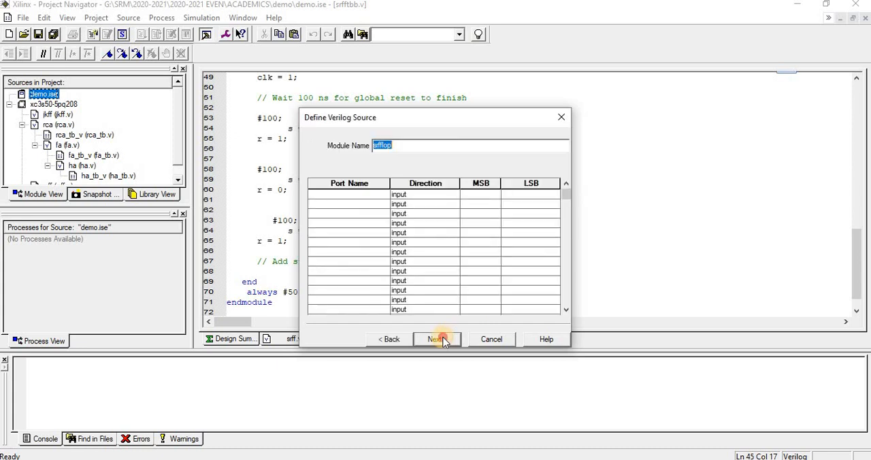
pyautogui.click(435, 339)
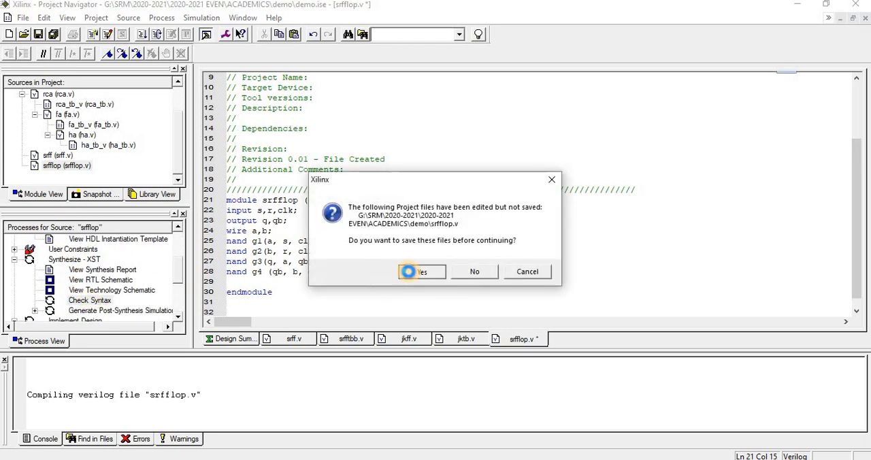
# Save srfflop.v when the syntax check asks to save first
pyautogui.click(421, 271)
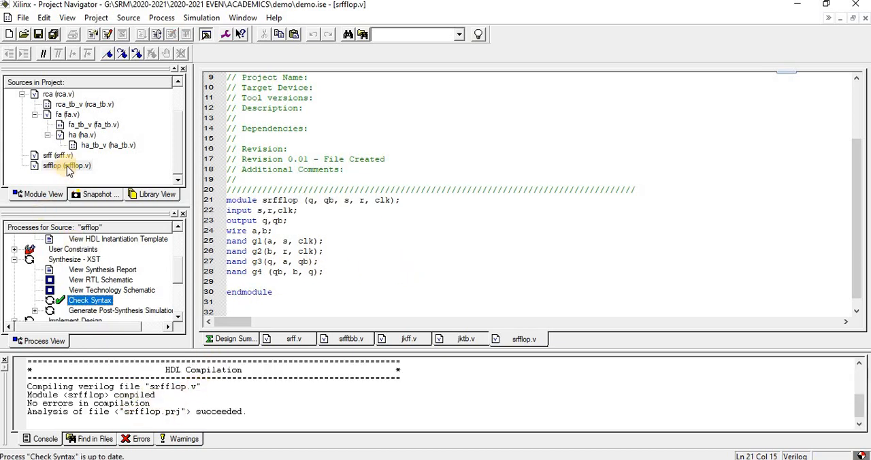
# Create a Verilog Test Fixture named srfftest associated with the srfflop module
pyautogui.rightClick(66, 166)
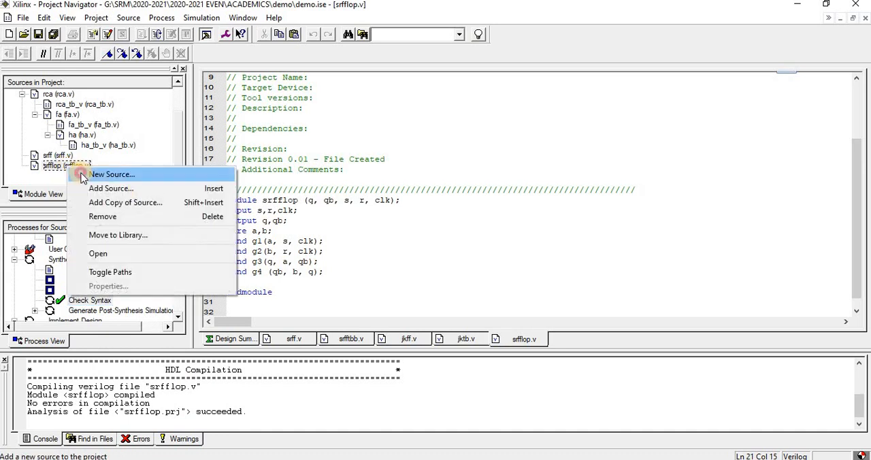
pyautogui.click(113, 174)
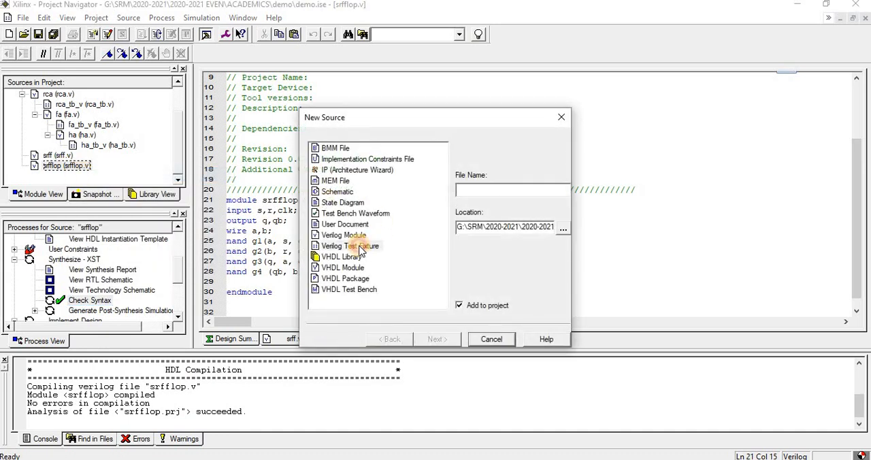
pyautogui.click(352, 245)
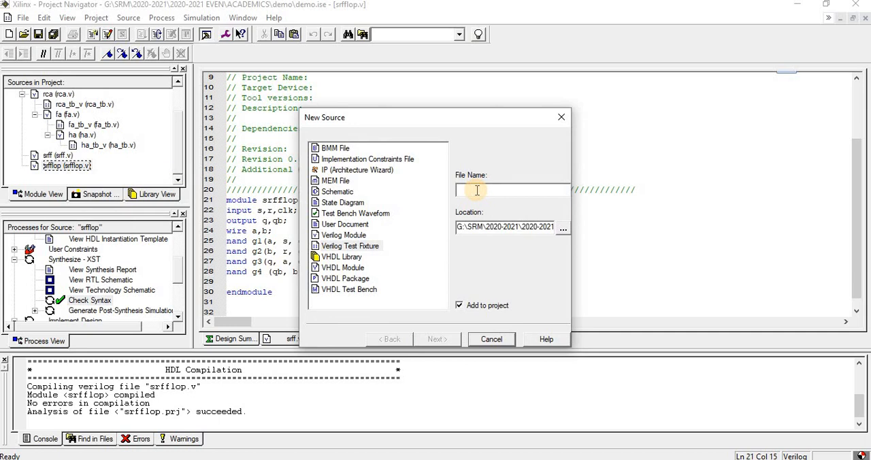
pyautogui.write('srff')
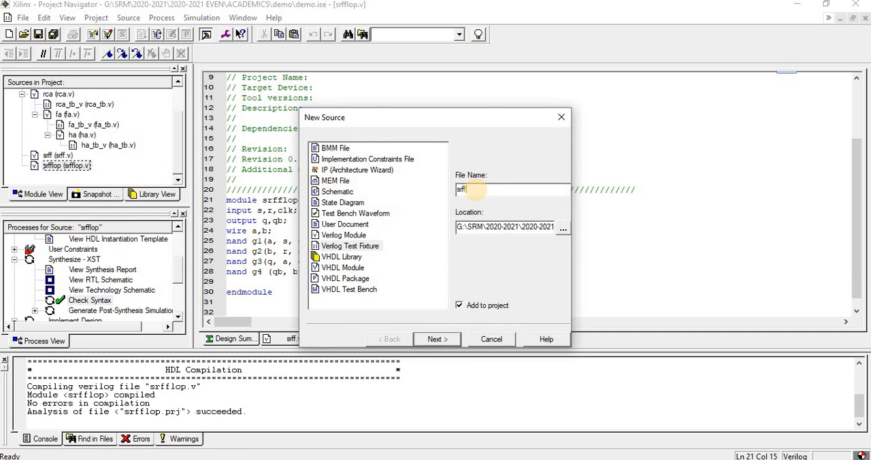
pyautogui.write('test')
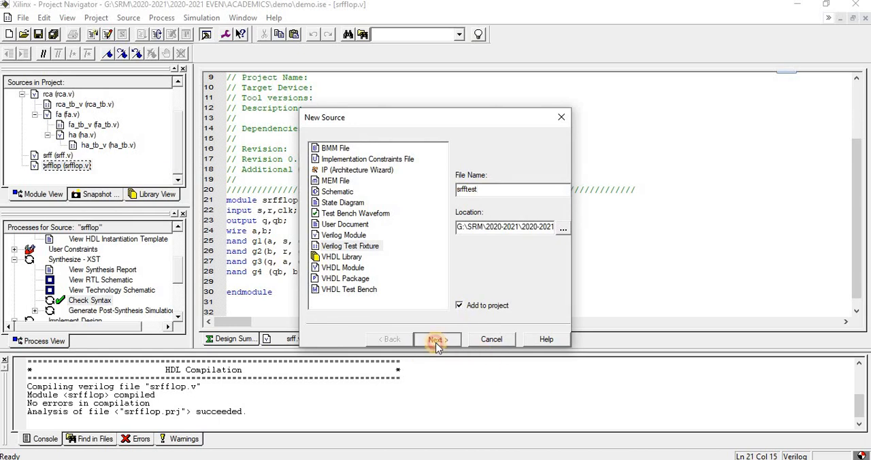
pyautogui.click(437, 338)
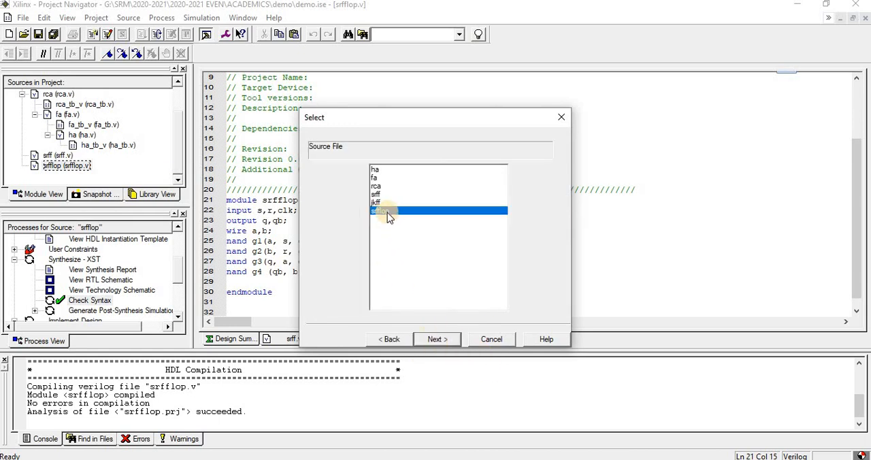
pyautogui.click(436, 338)
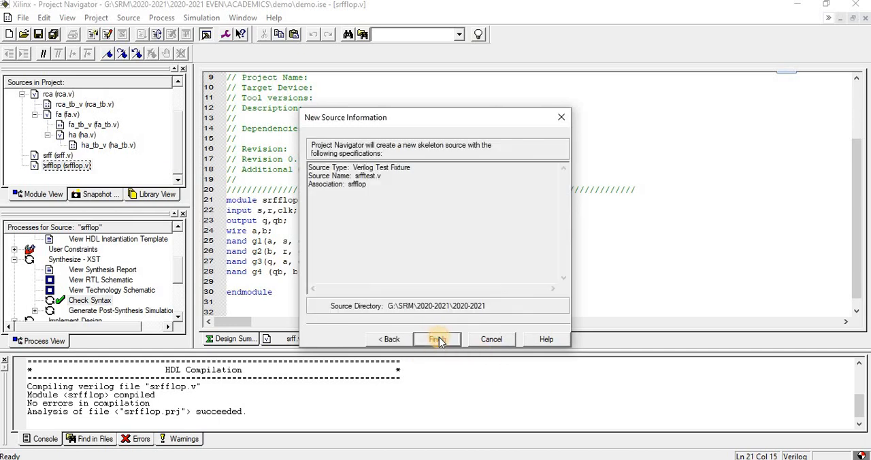
pyautogui.click(436, 339)
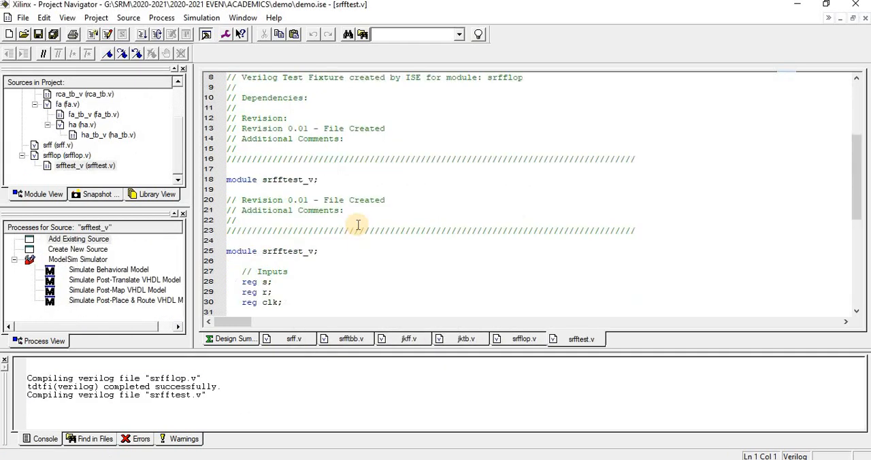
# Edit the r value in srfftest's stimulus and review the declarations and UUT instantiation
pyautogui.scroll(-3)
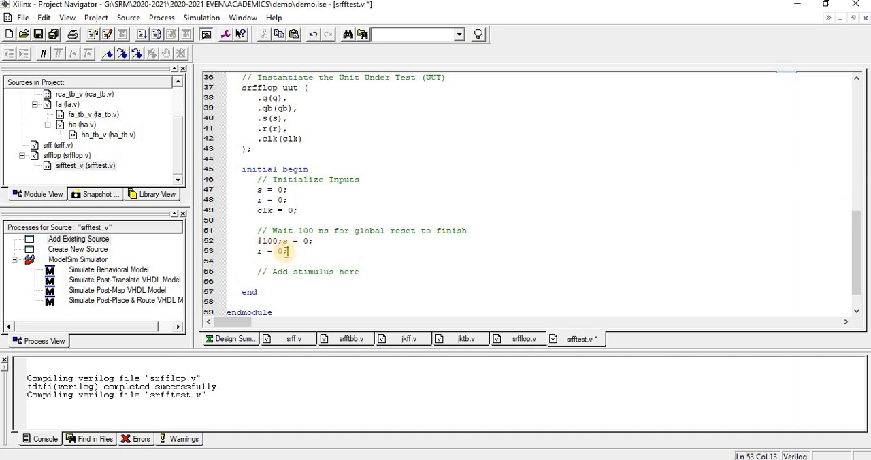
pyautogui.moveTo(257, 240); pyautogui.dragTo(279, 251)
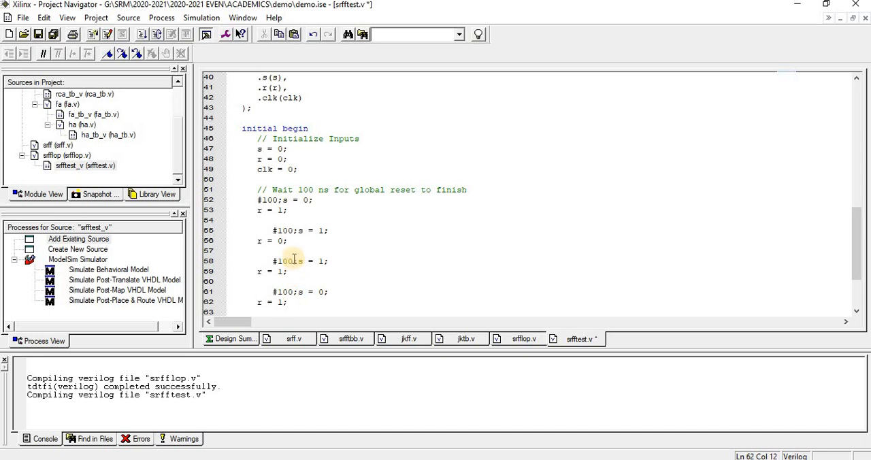
pyautogui.scroll(-3)
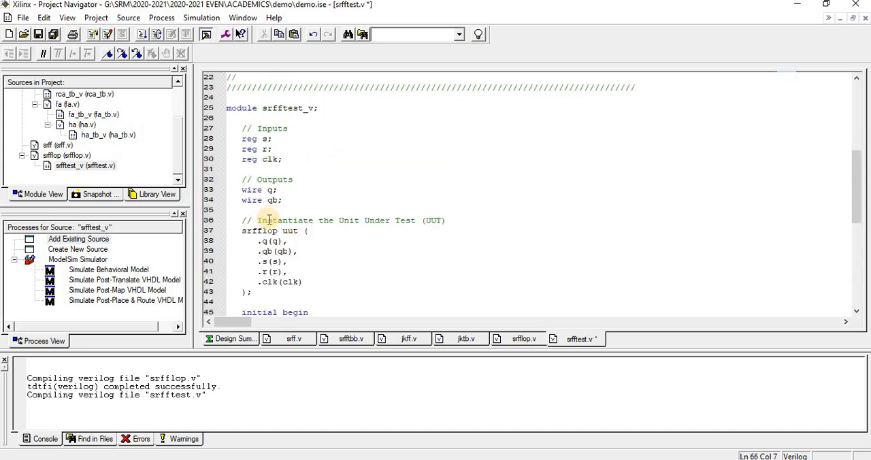
pyautogui.scroll(-3)
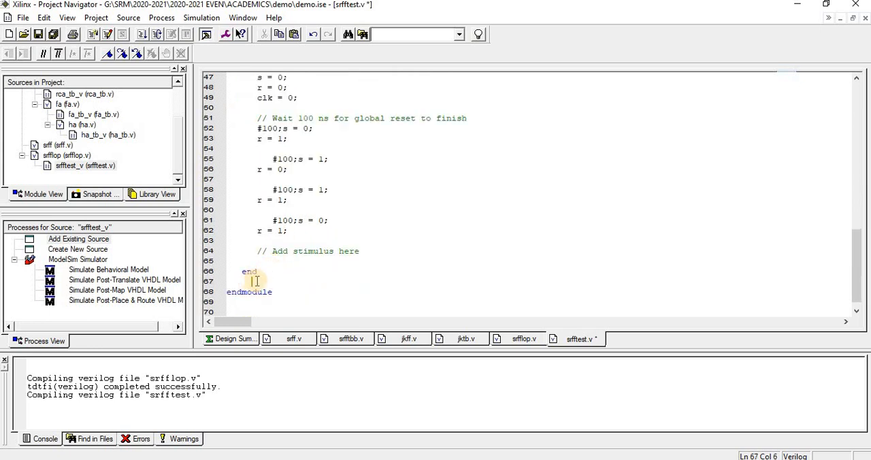
# Add the clock generator always #50 clk=~clk; after the initial block
pyautogui.write('alu')
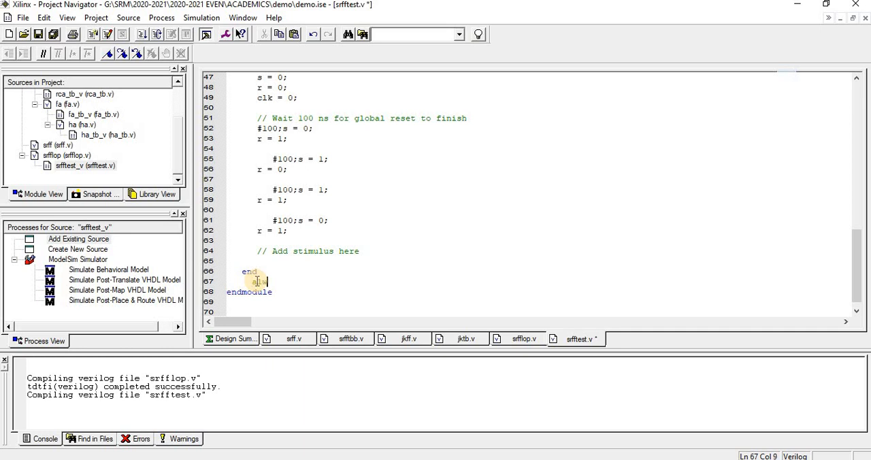
pyautogui.write('ways')
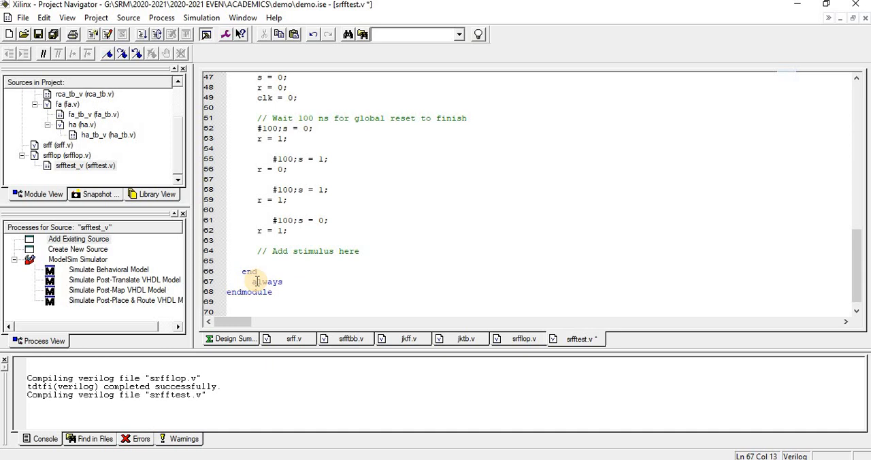
pyautogui.write('#5')
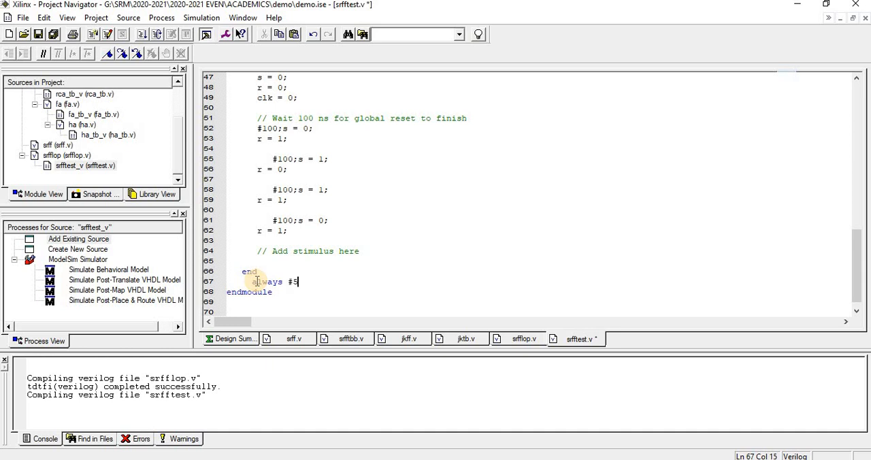
pyautogui.write('0')
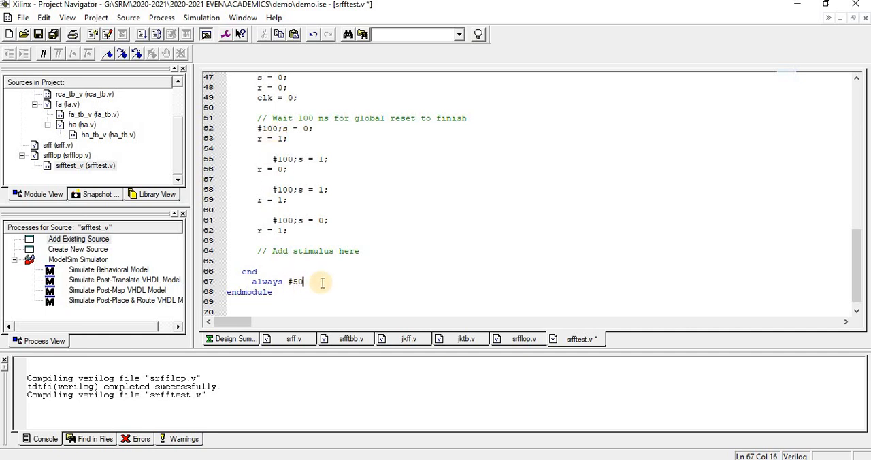
pyautogui.write('cl')
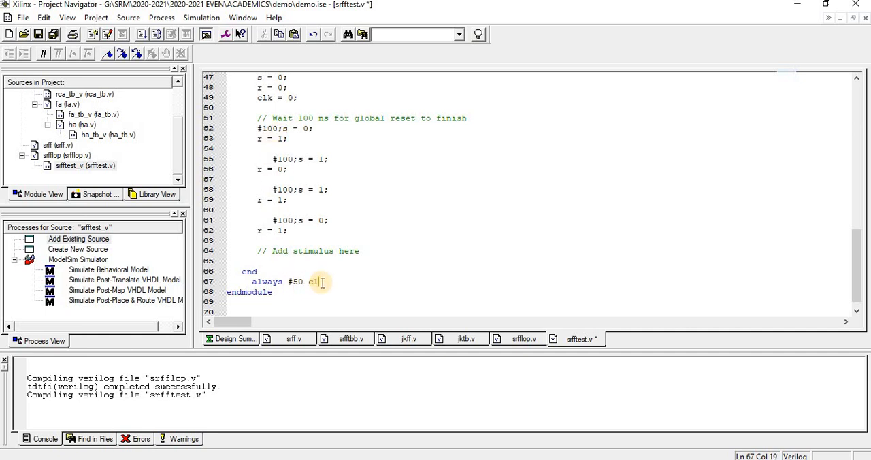
pyautogui.write('=')
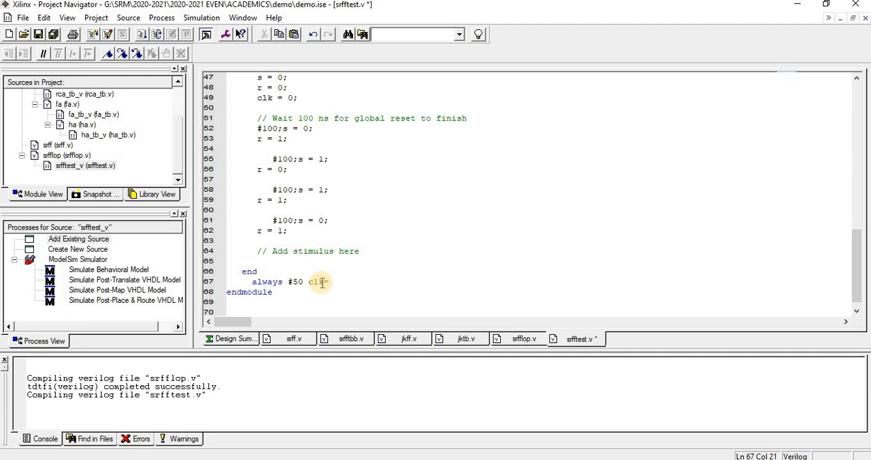
pyautogui.write('=~cl')
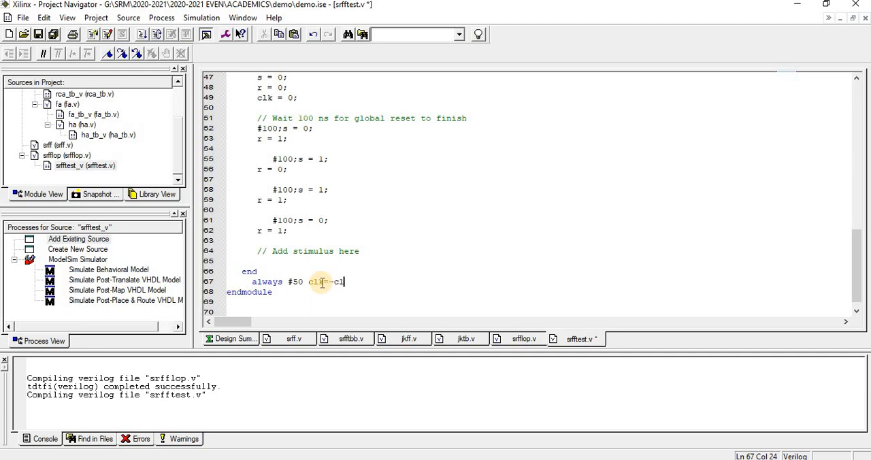
pyautogui.write('k;')
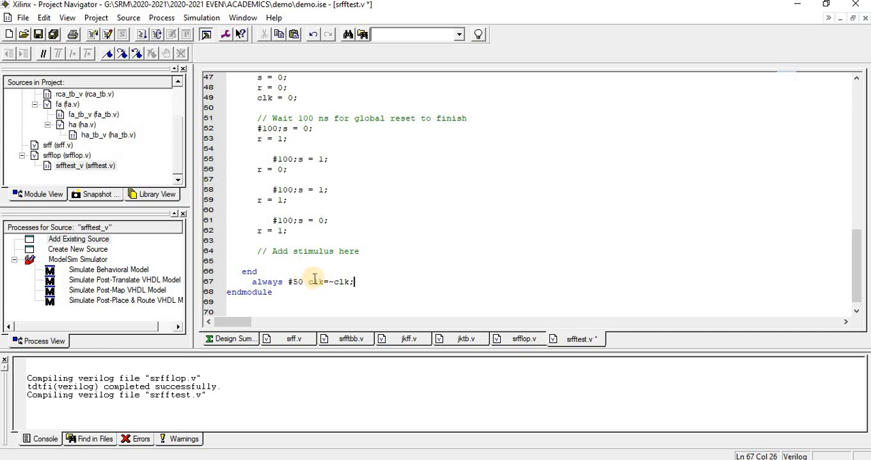
pyautogui.moveTo(328, 266)
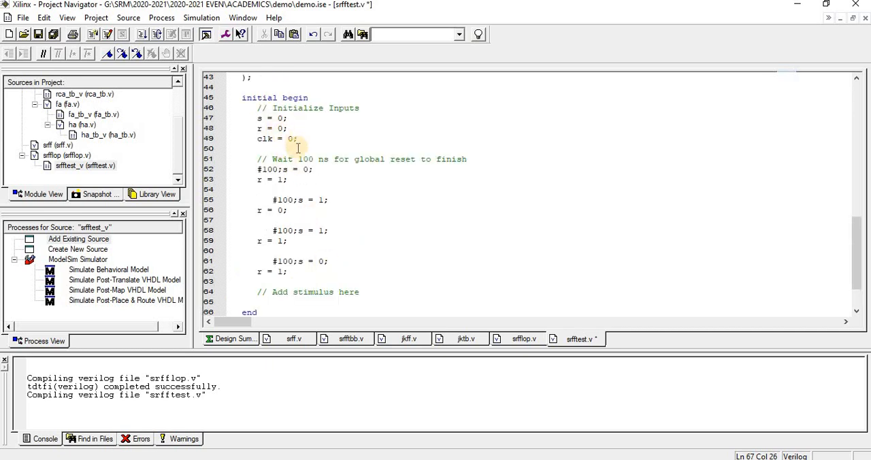
pyautogui.moveTo(285, 150)
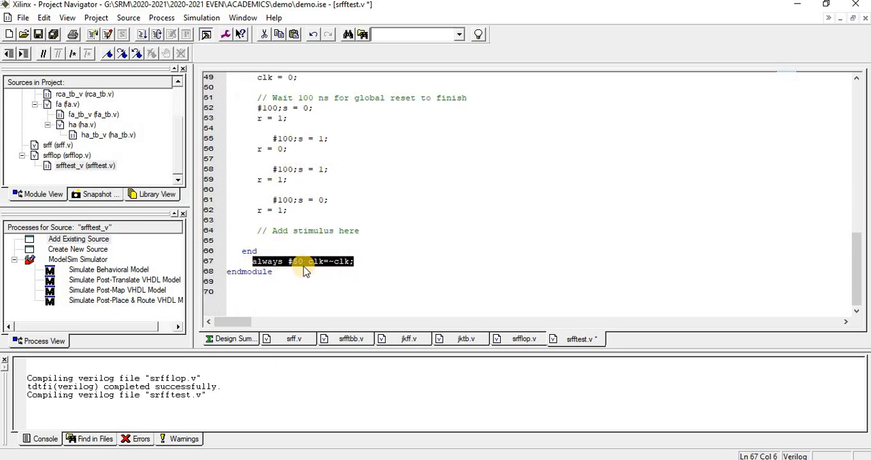
pyautogui.click(268, 250)
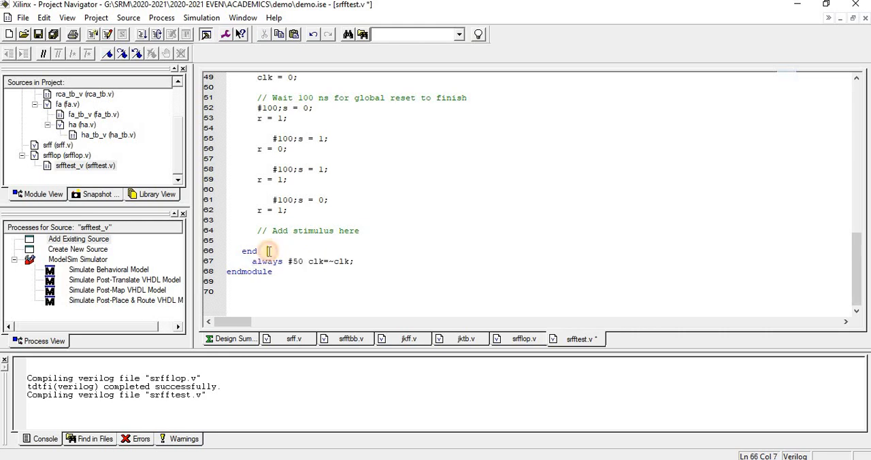
pyautogui.doubleClick(267, 260)
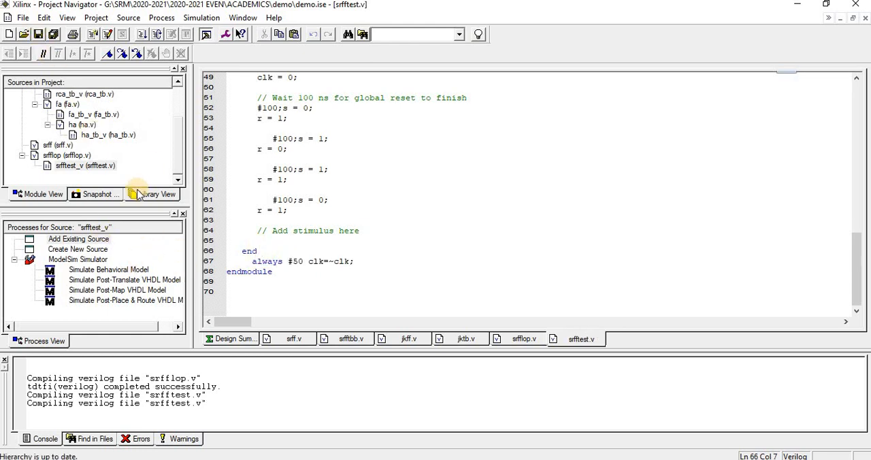
# Launch the srfftest behavioural simulation in ModelSim and undock the s, r, clk, q, qb wave window
pyautogui.click(109, 269)
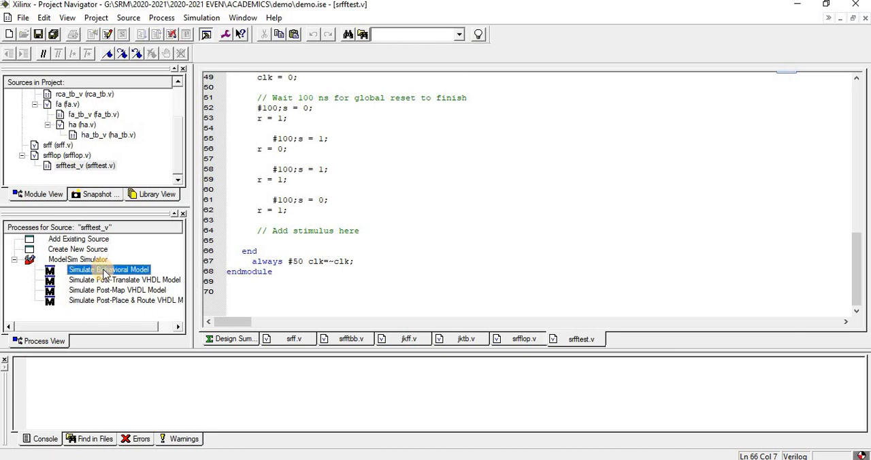
pyautogui.doubleClick(108, 270)
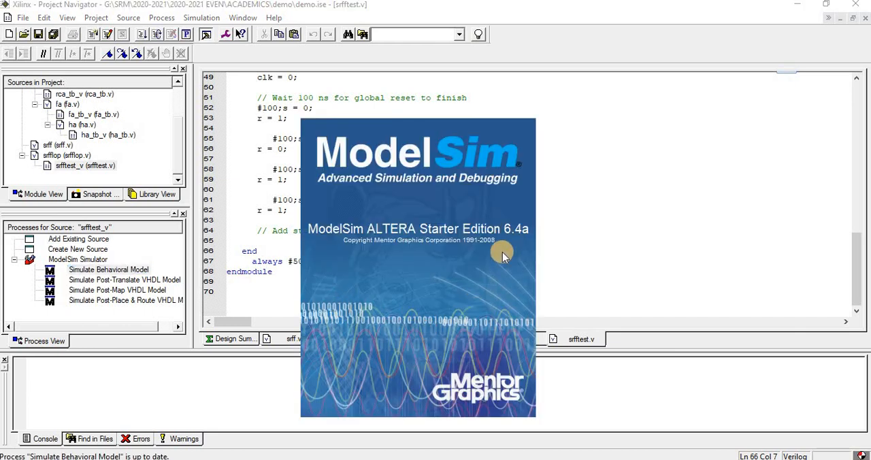
pyautogui.moveTo(505, 253)
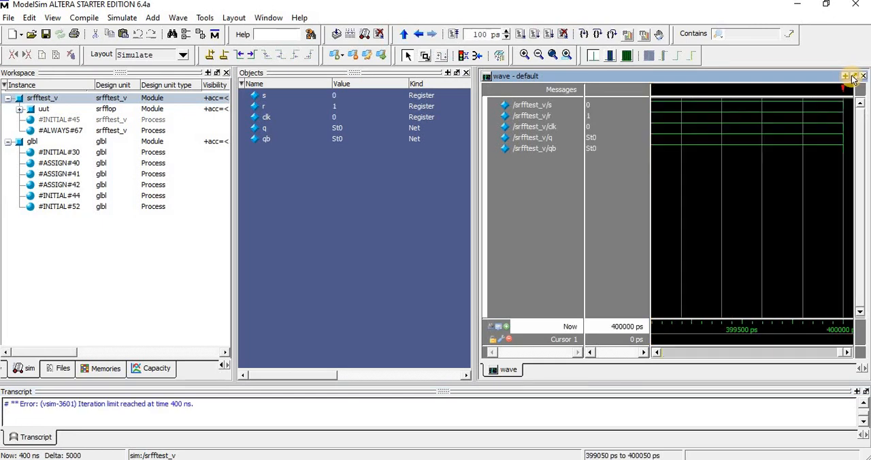
pyautogui.click(843, 75)
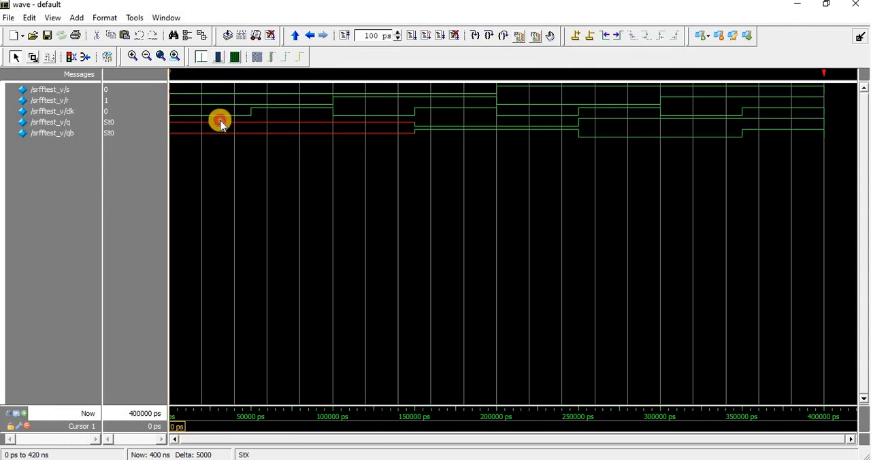
# Place Cursor 1 at about 31, 156, 212, 254 and 355 ns, reading q and qb
pyautogui.click(220, 123)
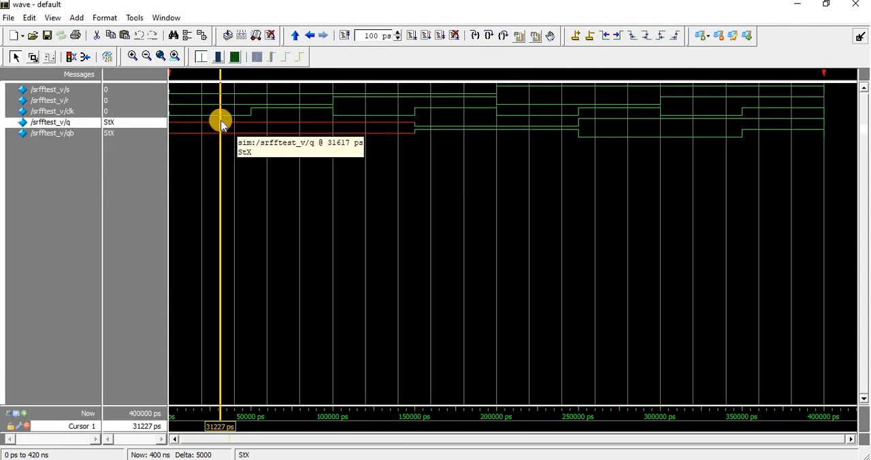
pyautogui.moveTo(220, 126); pyautogui.dragTo(270, 126)
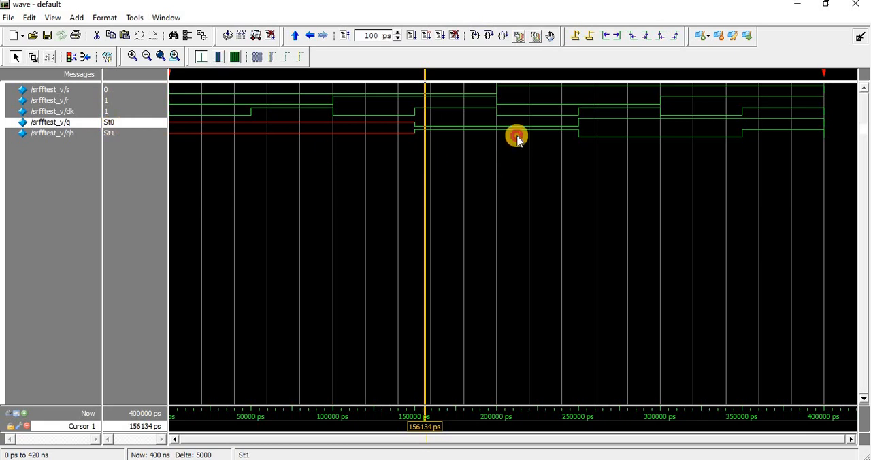
pyautogui.click(515, 126)
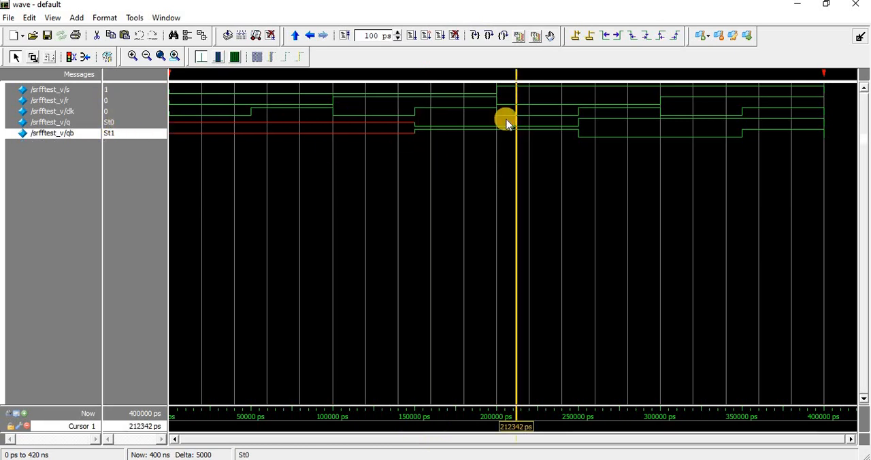
pyautogui.moveTo(518, 121)
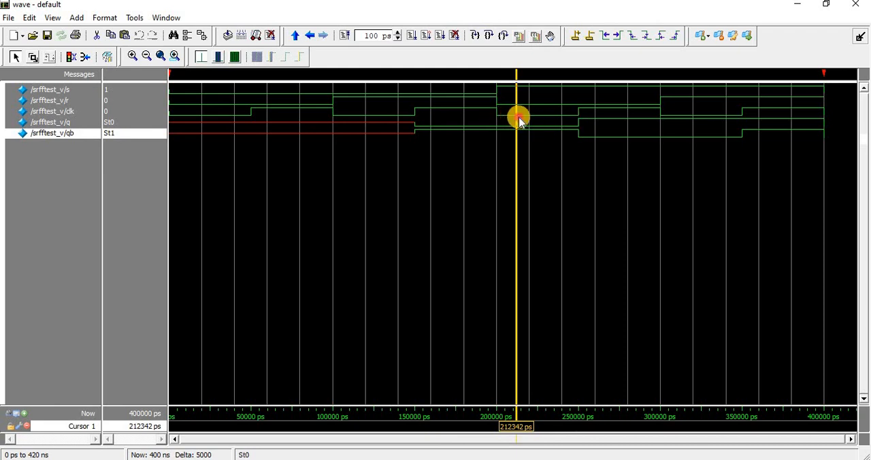
pyautogui.moveTo(516, 122); pyautogui.dragTo(584, 124)
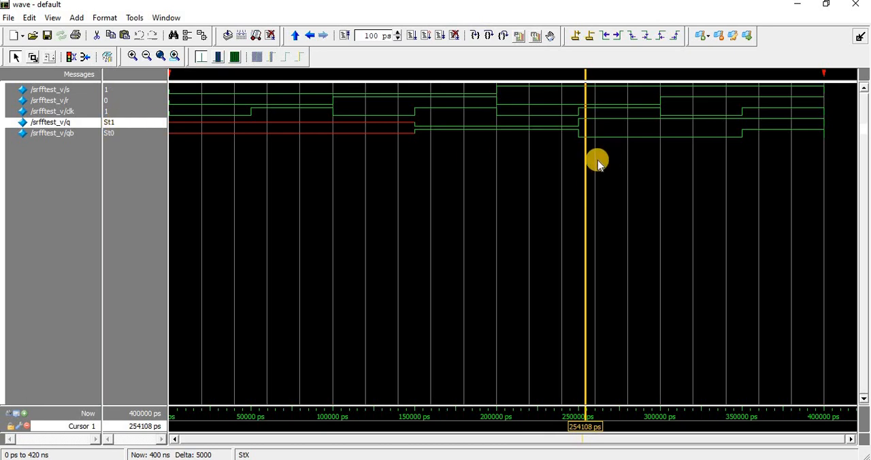
pyautogui.click(670, 158)
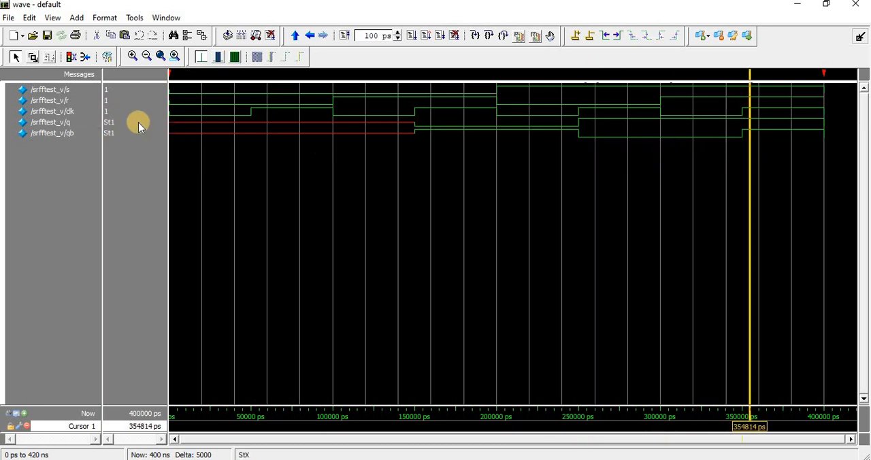
pyautogui.moveTo(111, 95)
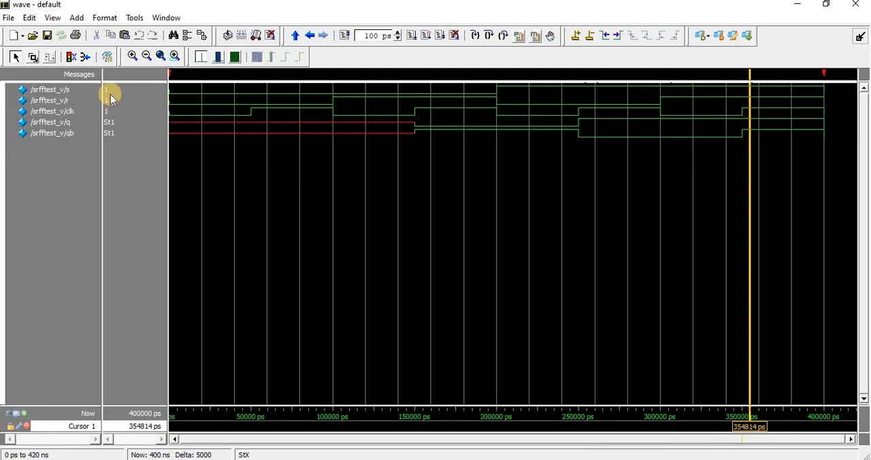